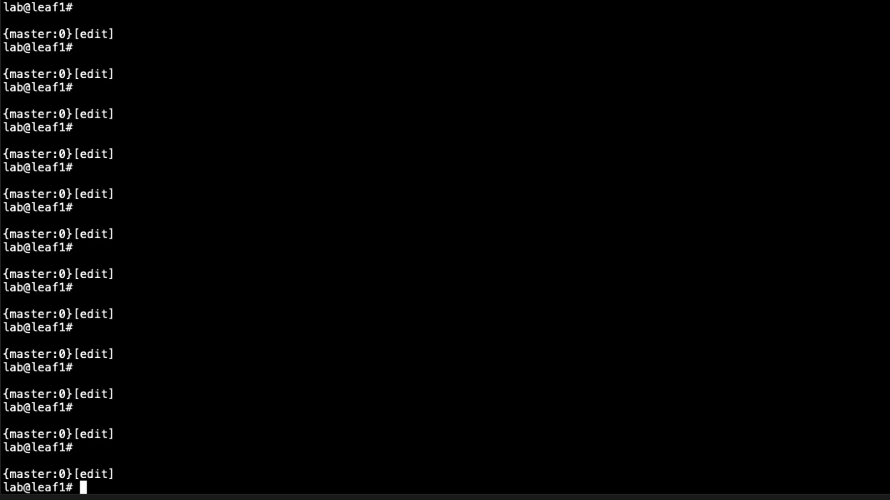
pyautogui.moveTo(474, 309)
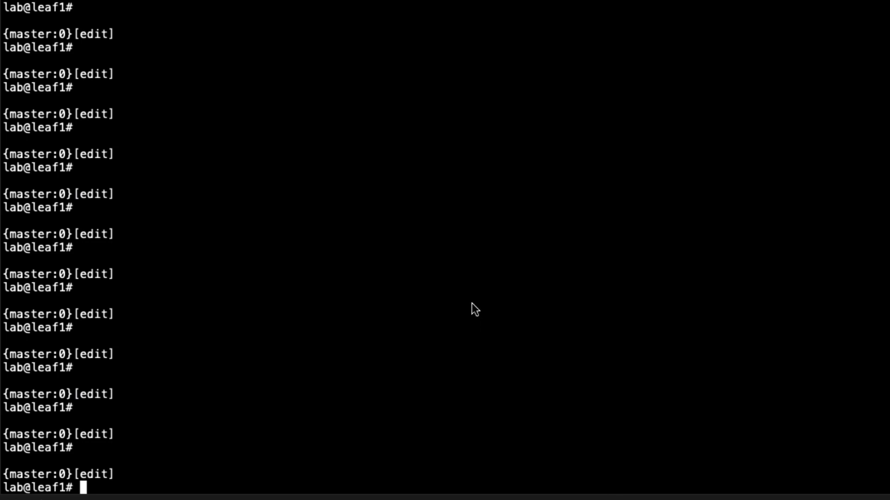
pyautogui.moveTo(471, 306)
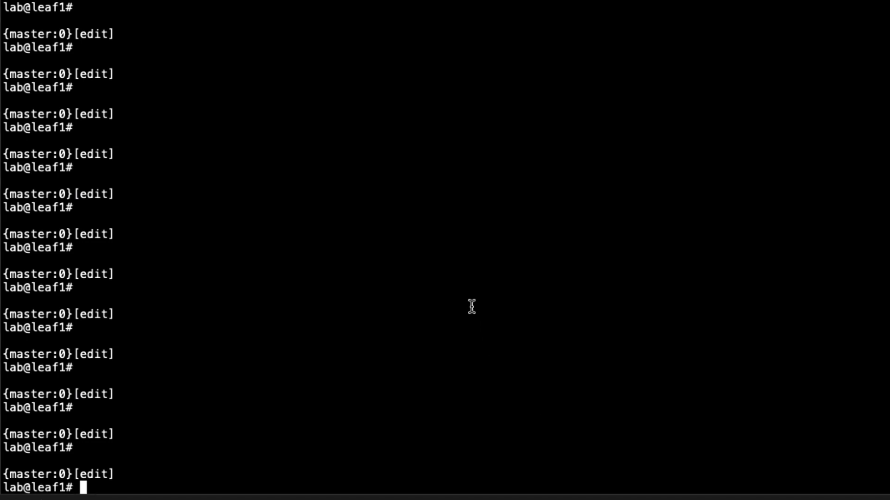
# Create routing instance v10 as a mac-vrf with EVPN VXLAN encapsulation and extended-vni-list all.
pyautogui.write('edit routing-instances')
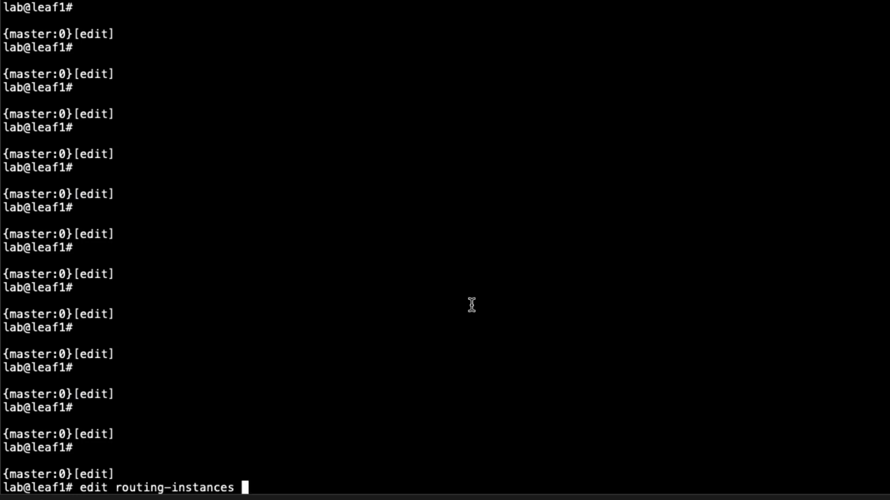
pyautogui.write('v10')
pyautogui.write('set in')
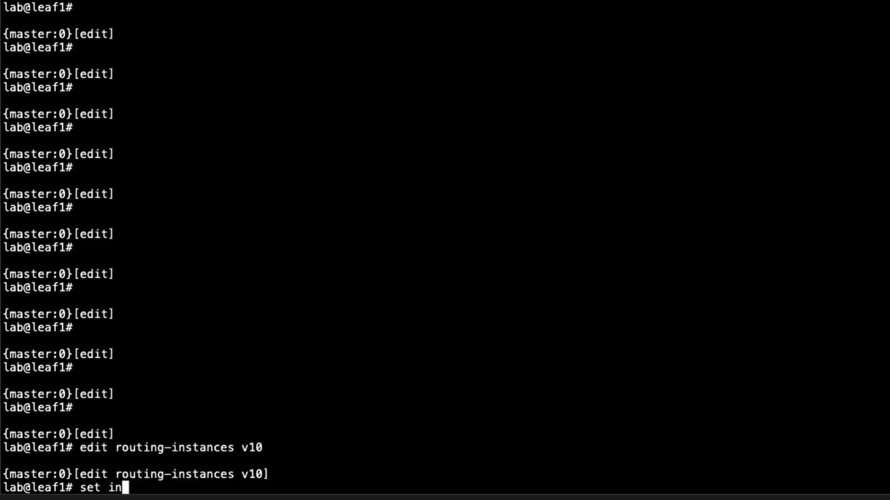
pyautogui.write('stance-type')
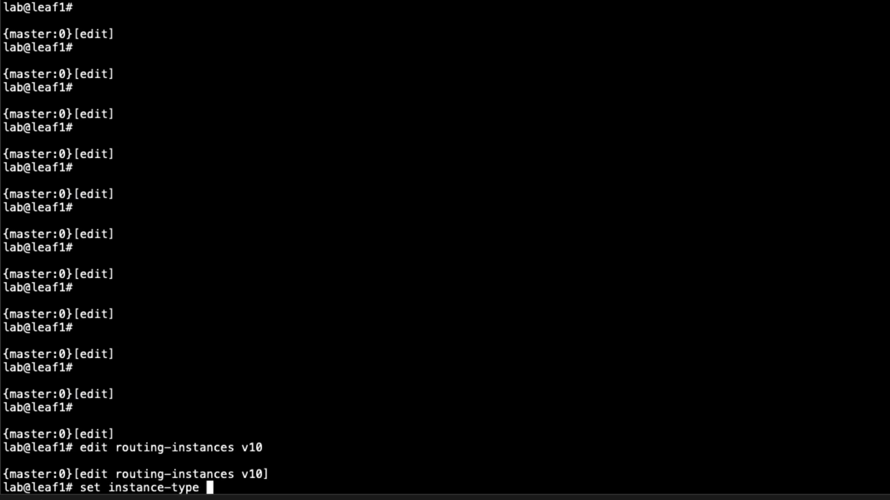
pyautogui.write('mac-vrf')
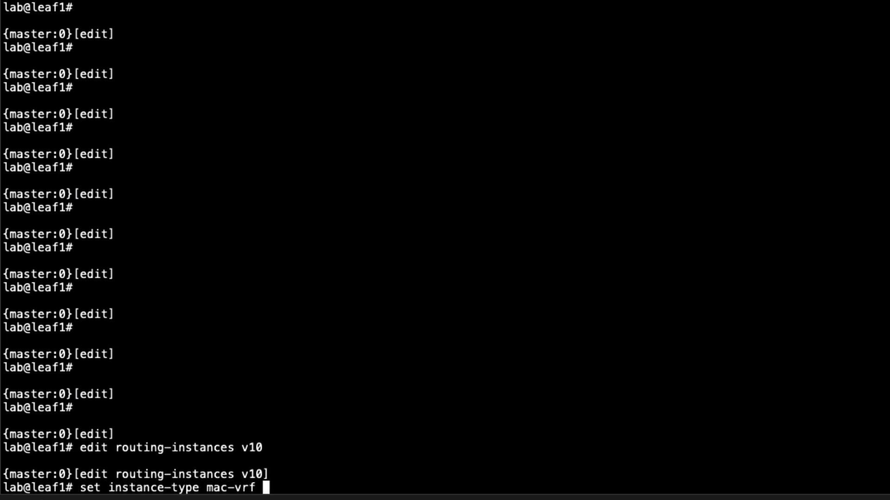
pyautogui.write('set protocols')
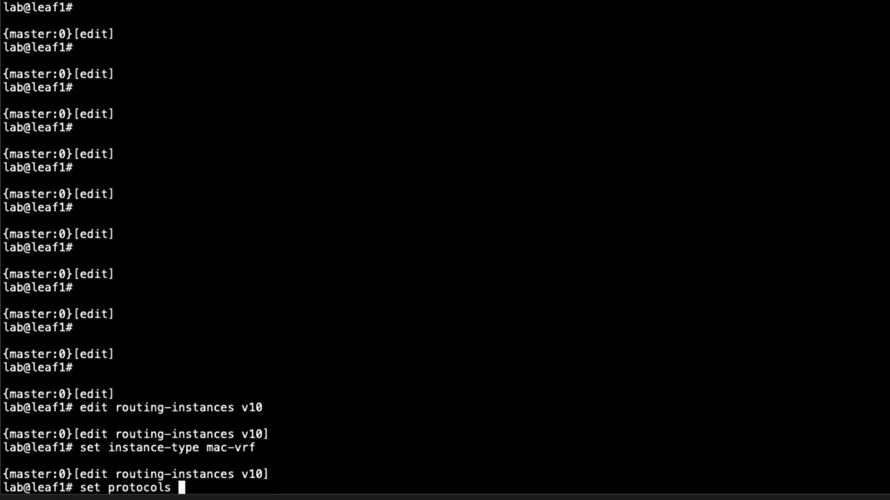
pyautogui.write('evpn encapsulation')
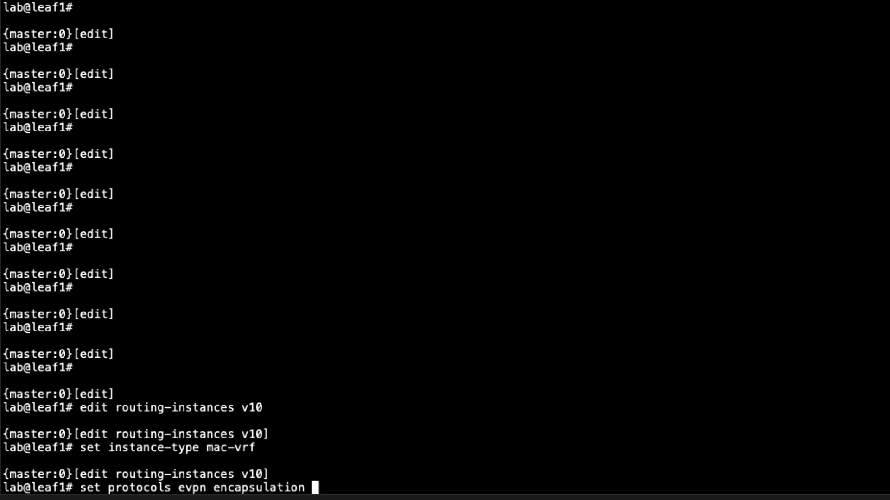
pyautogui.write('vxlan extended-vni-list')
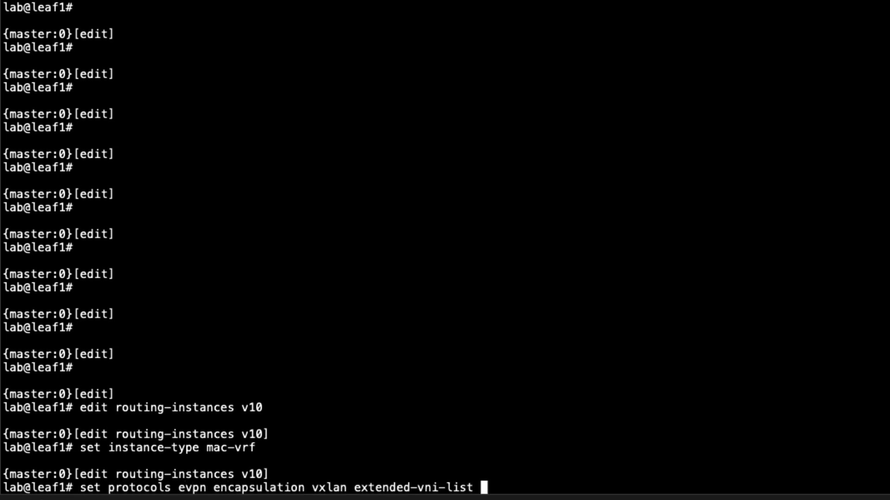
pyautogui.write('all')
pyautogui.write('set v')
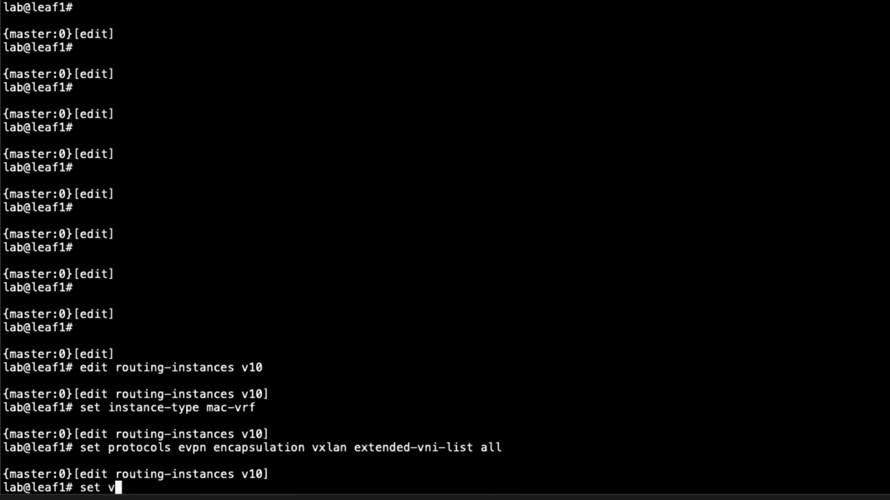
# Set v10's VTEP source to lo0.0, service-type vlan-aware, and interface xe-0/0/4.
pyautogui.write('tep-source-interface lo0.0')
pyautogui.write('set ser')
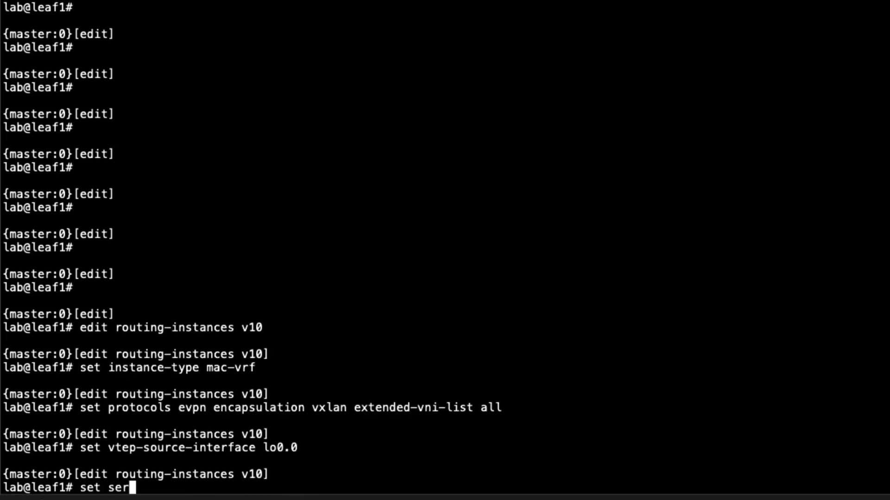
pyautogui.write('vice-type')
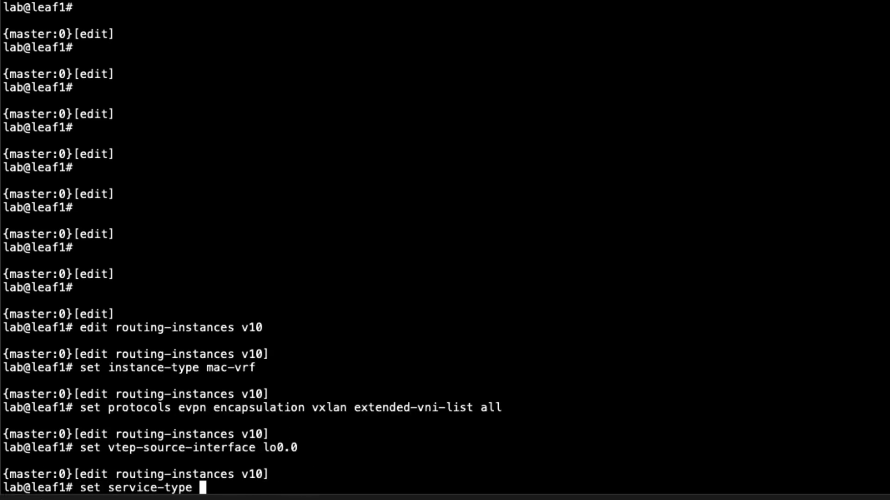
pyautogui.write('vlan-aware')
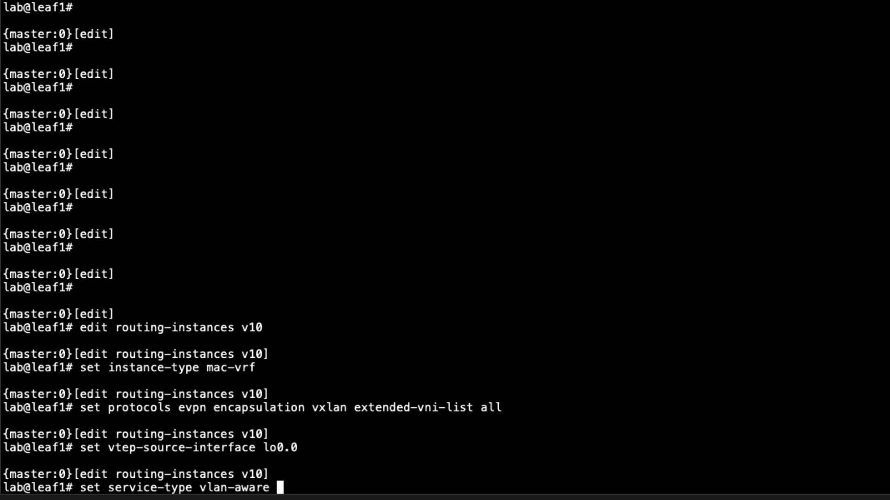
pyautogui.write('set interface xe')
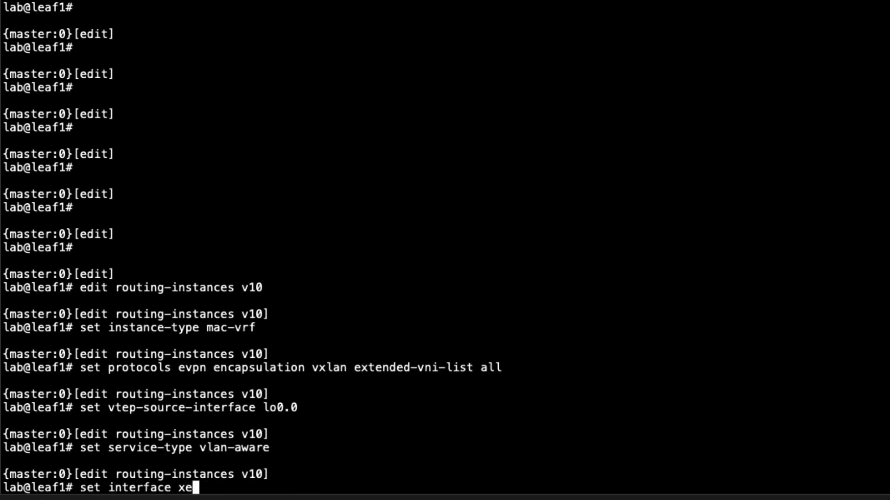
pyautogui.write('-0/0/4')
pyautogui.write('set route-distinguisher')
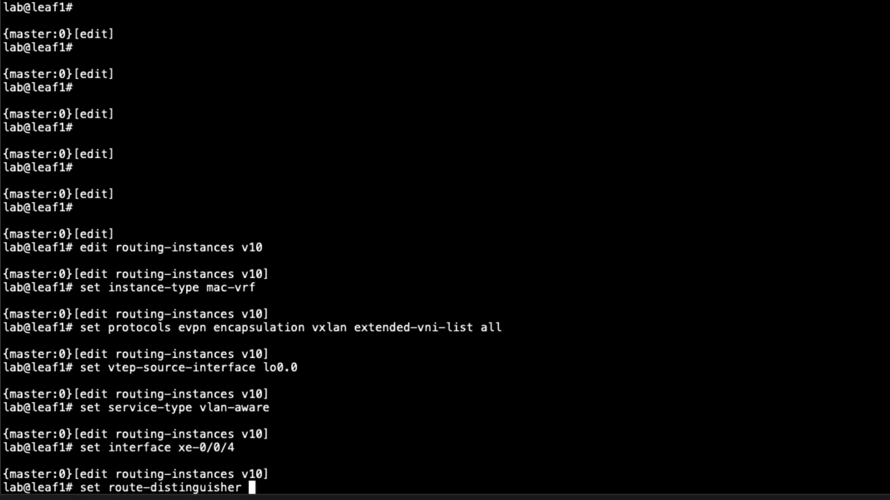
# Give v10 route distinguisher 192.168.100.11:10 and vrf-target target:65000:10.
pyautogui.write('192.16')
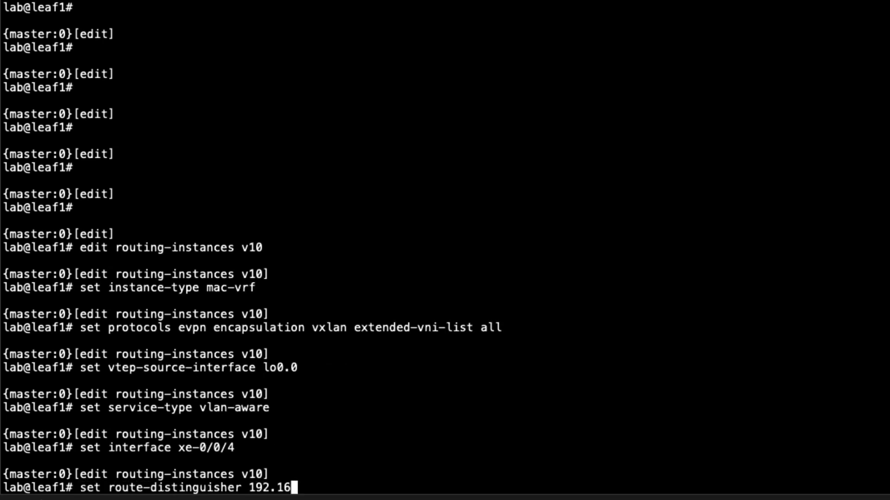
pyautogui.write('8.100.')
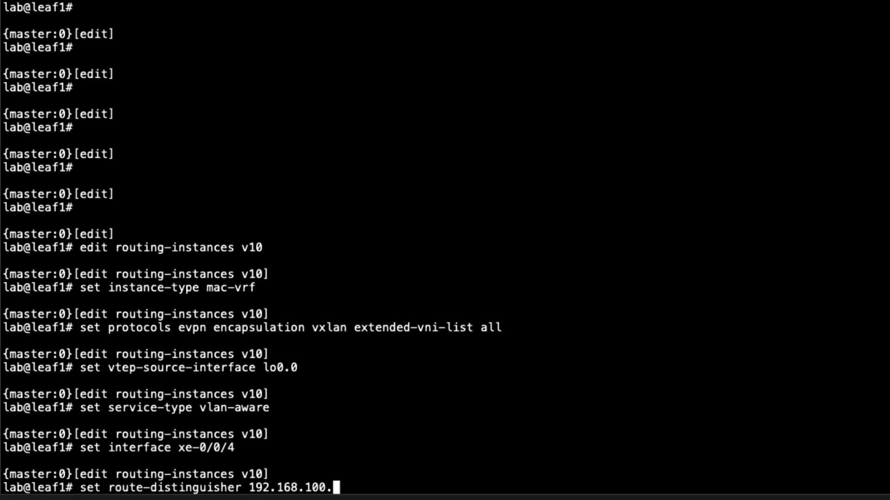
pyautogui.write('11:10')
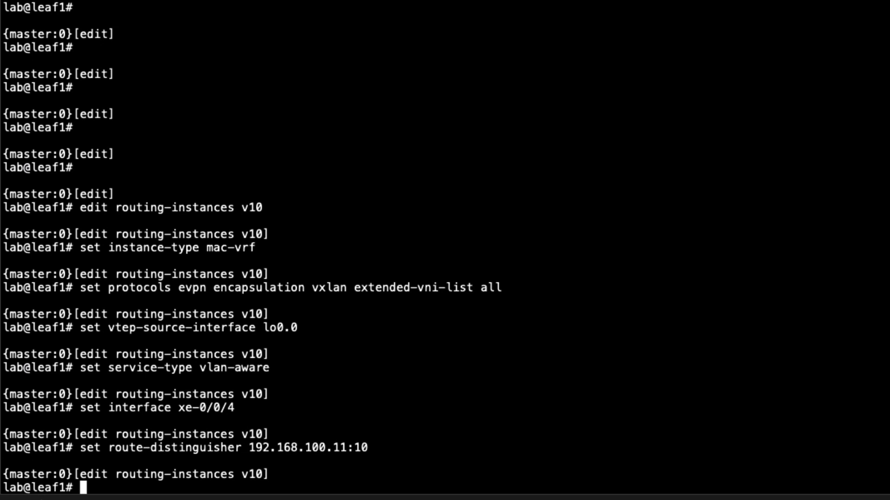
pyautogui.write('set vrf-target')
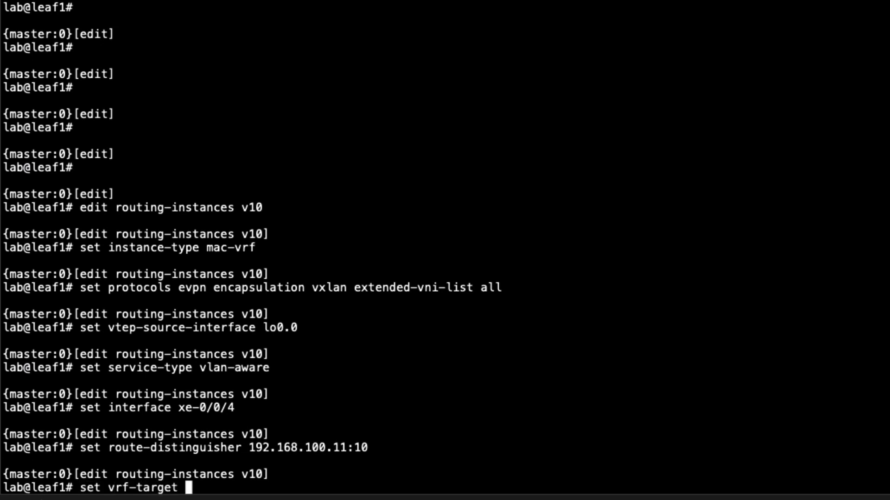
pyautogui.write('targ')
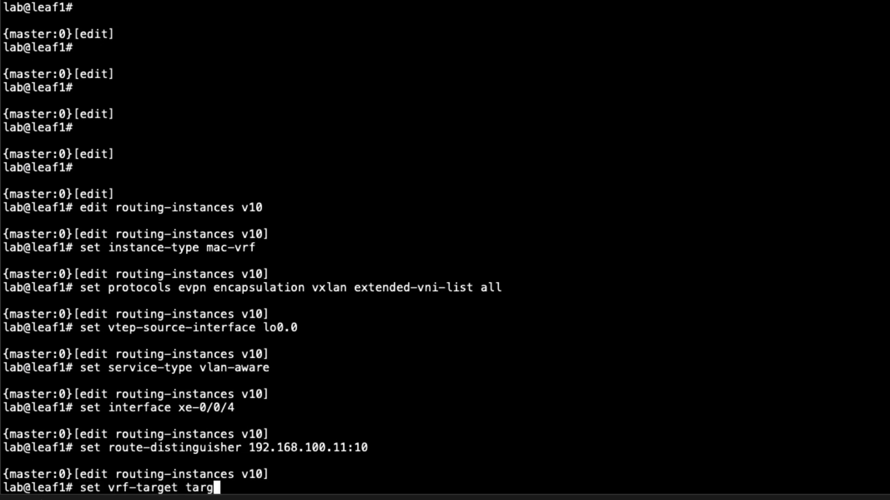
pyautogui.write('et:65')
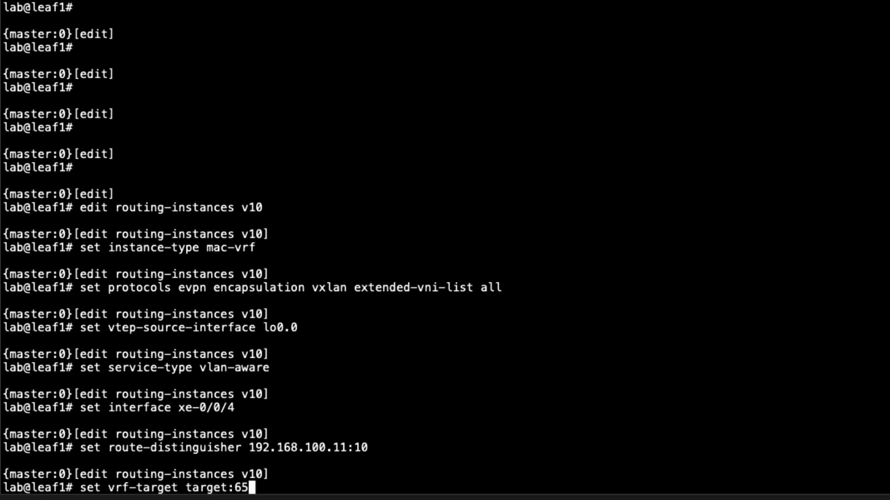
pyautogui.write('000:')
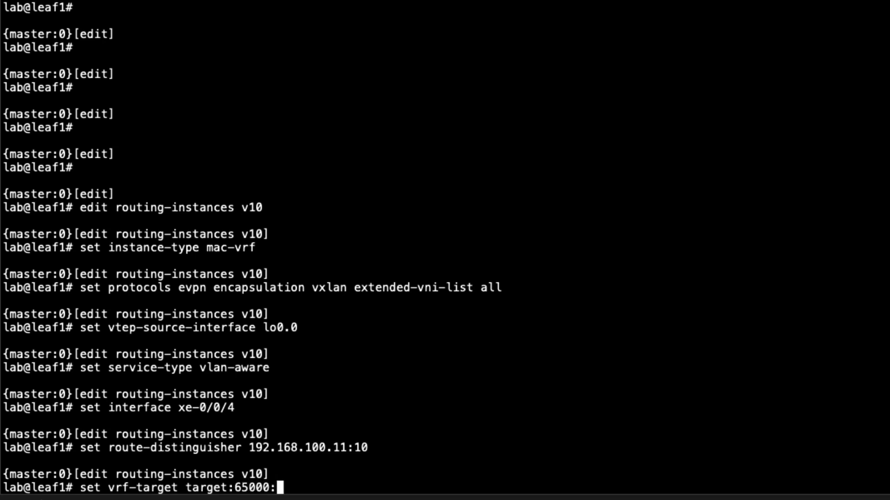
pyautogui.write('10')
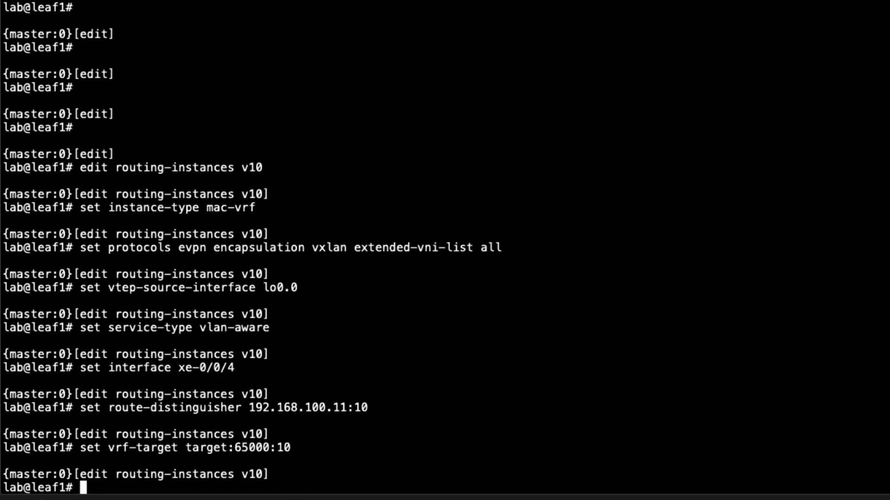
# Add VLAN v10 with vlan-id 10, l3-interface irb.10 and a VXLAN VNI.
pyautogui.write('set vlans')
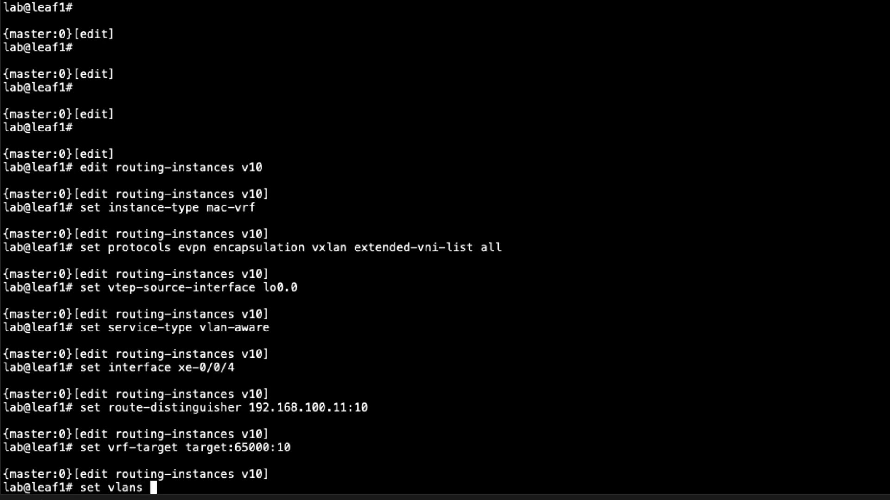
pyautogui.write('v')
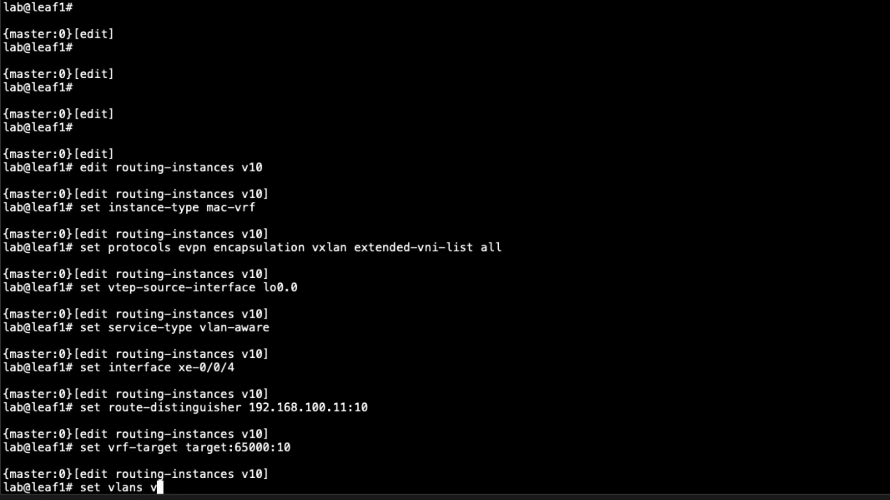
pyautogui.write('10 vlan-id')
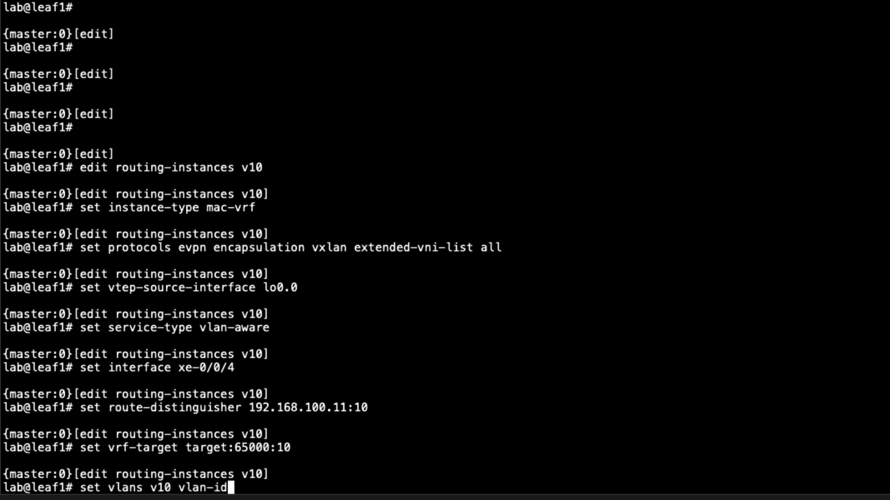
pyautogui.write('10 l3-interface')
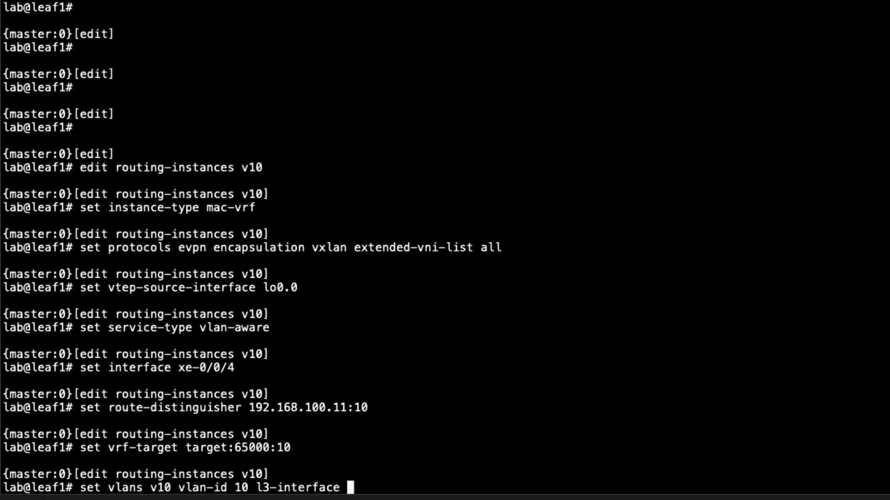
pyautogui.write('irb.10')
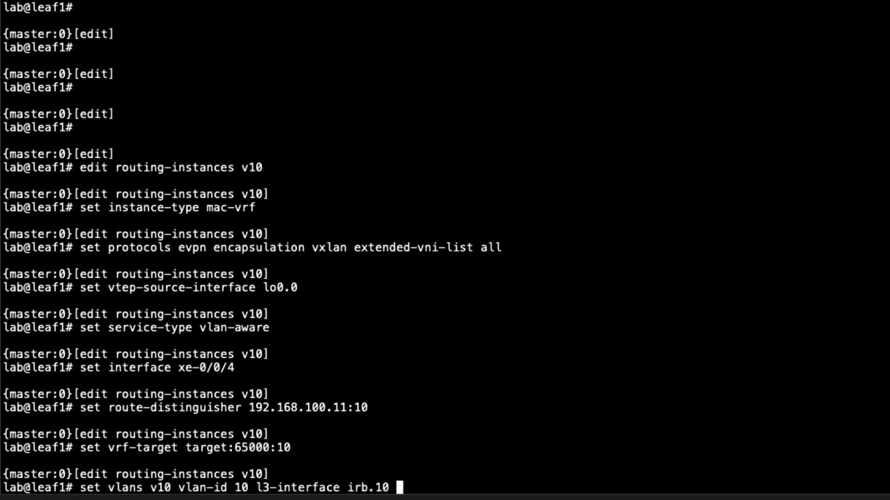
pyautogui.write('vxlan vni 5010')
pyautogui.write('show')
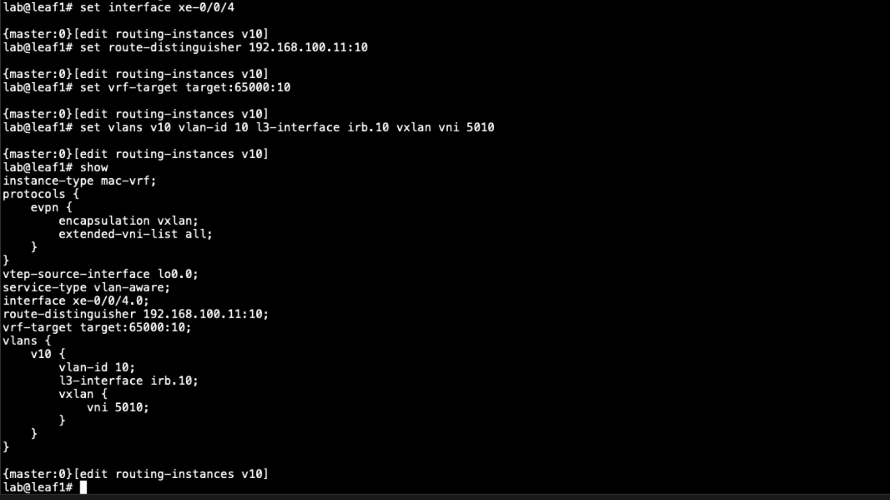
# Move up from v10 to the [edit routing-instances] level.
pyautogui.write('up')
pyautogui.write('edit')
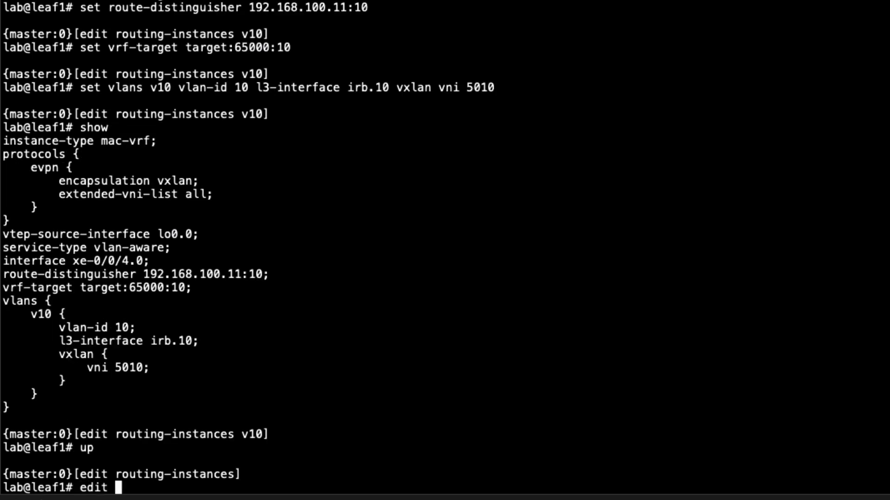
# Create instance v10_t5 of type vrf with interface irb.10.
pyautogui.write('v10_t')
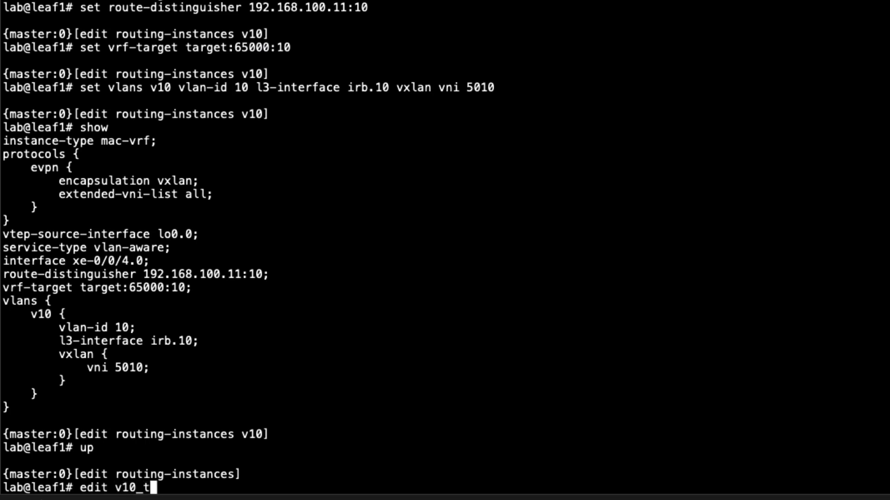
pyautogui.write('5')
pyautogui.write('set instance-t')
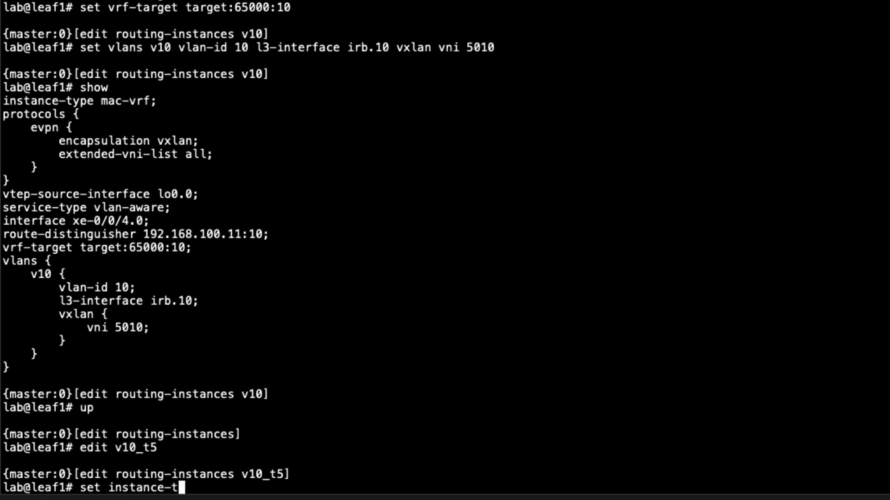
pyautogui.write('ype')
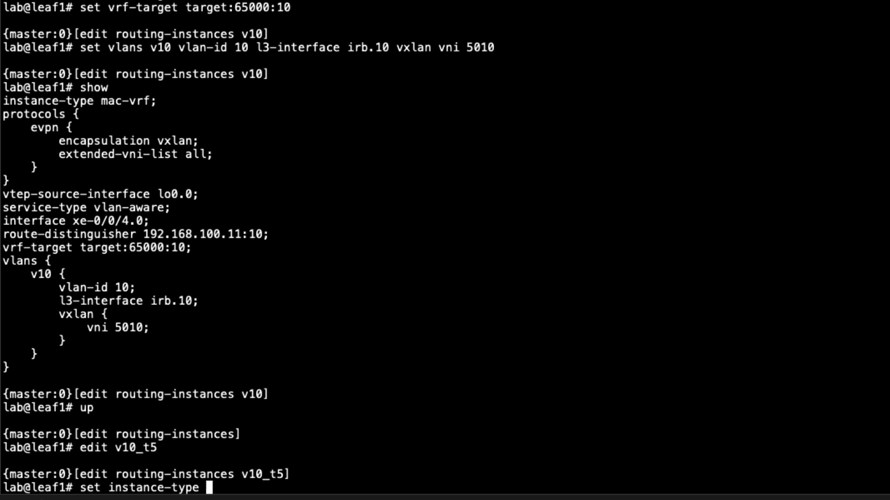
pyautogui.write('vrf')
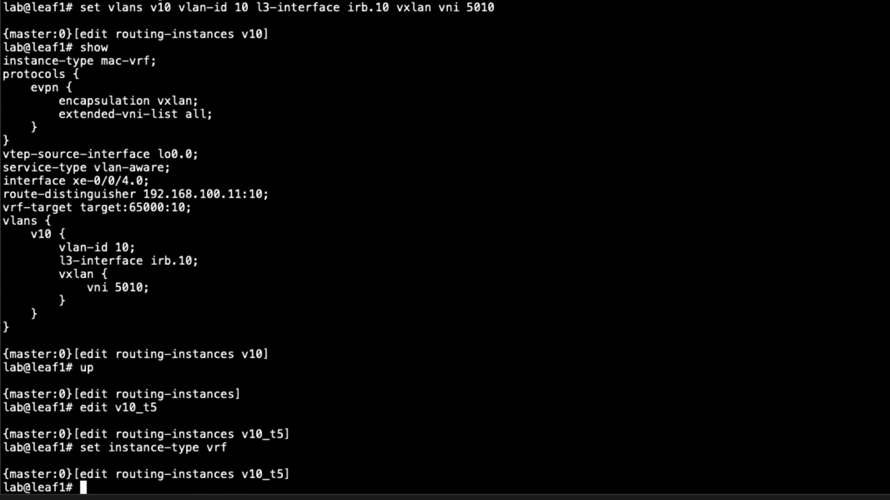
pyautogui.write('set interface')
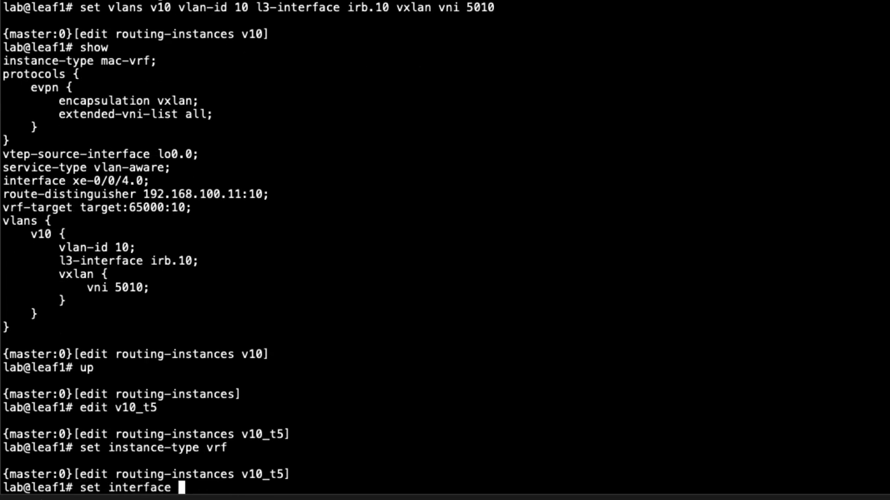
pyautogui.write('irb.10')
pyautogui.write('set')
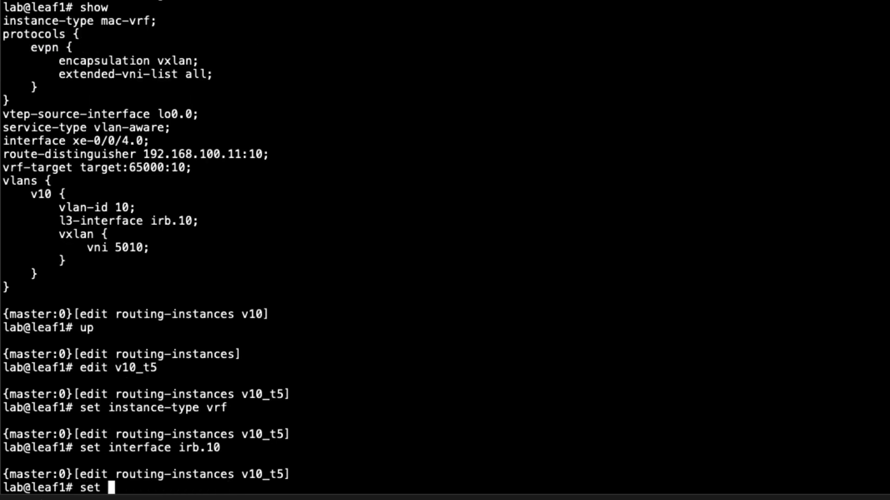
# Set v10_t5 route distinguisher 192.168.100.11:105, vrf-target target:123:10, and vrf-table-label.
pyautogui.write('route-distinguisher')
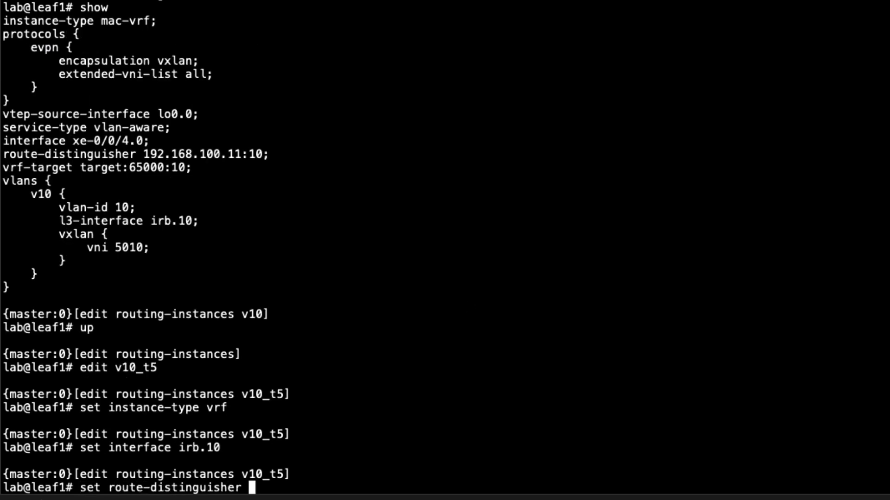
pyautogui.write('192.168.')
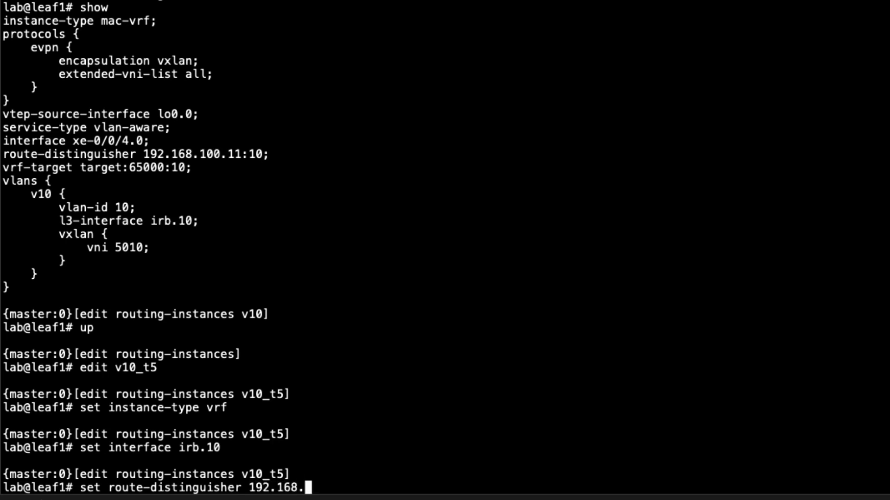
pyautogui.write('100')
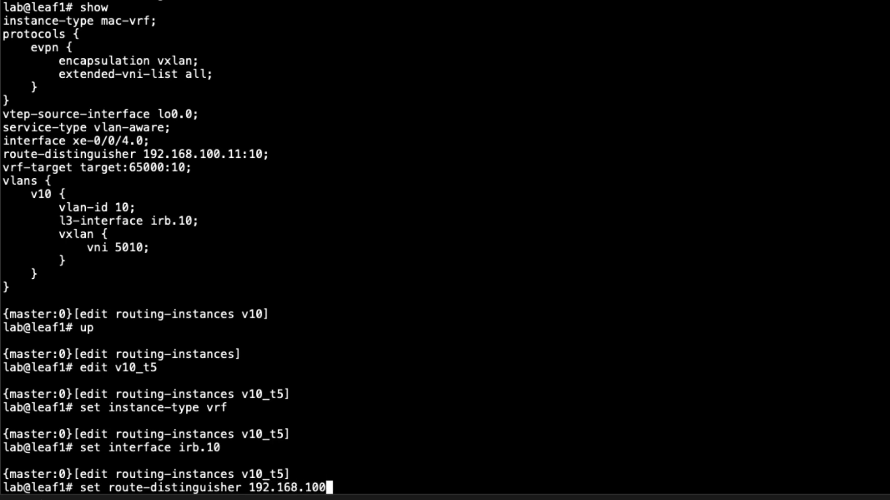
pyautogui.write('.11:')
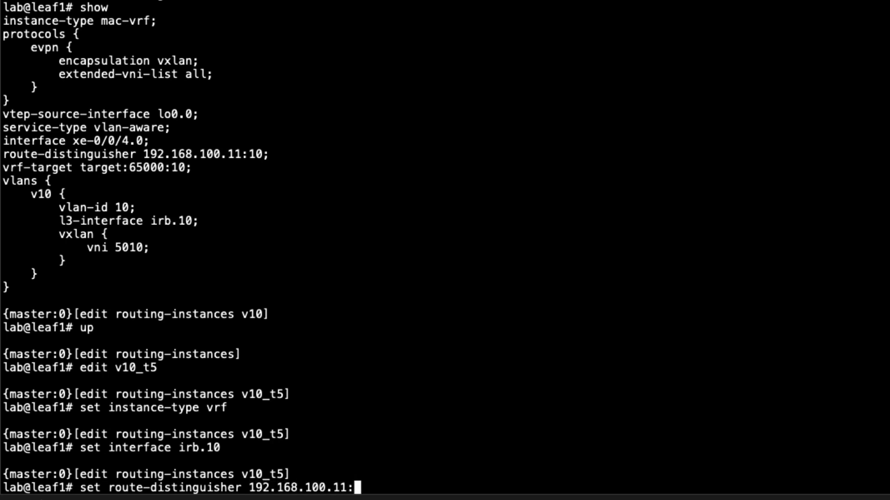
pyautogui.write('105')
pyautogui.write('set v')
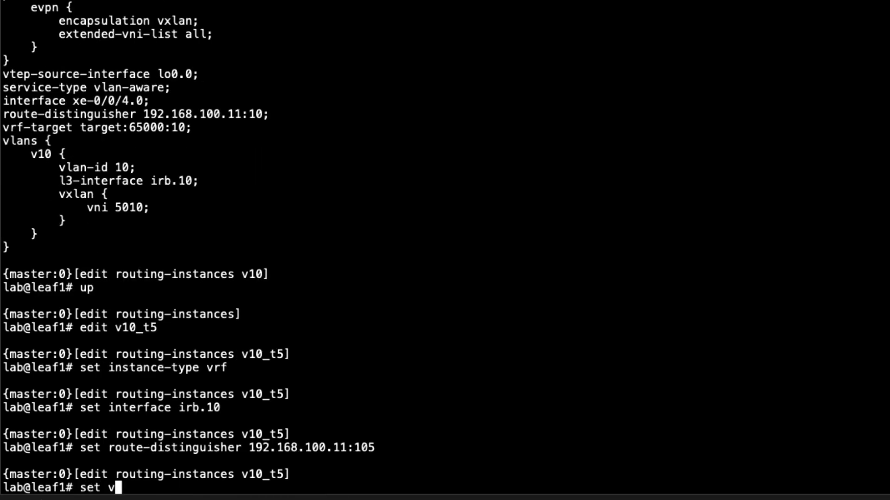
pyautogui.write('rf-target')
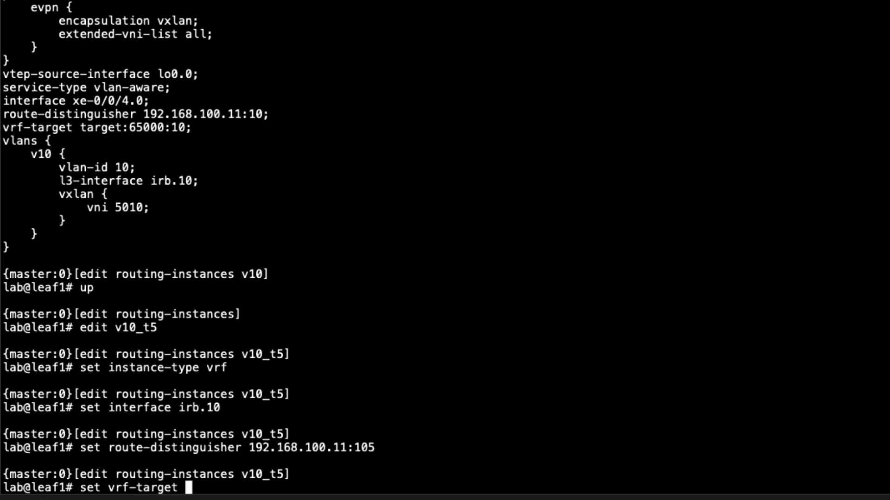
pyautogui.write('target')
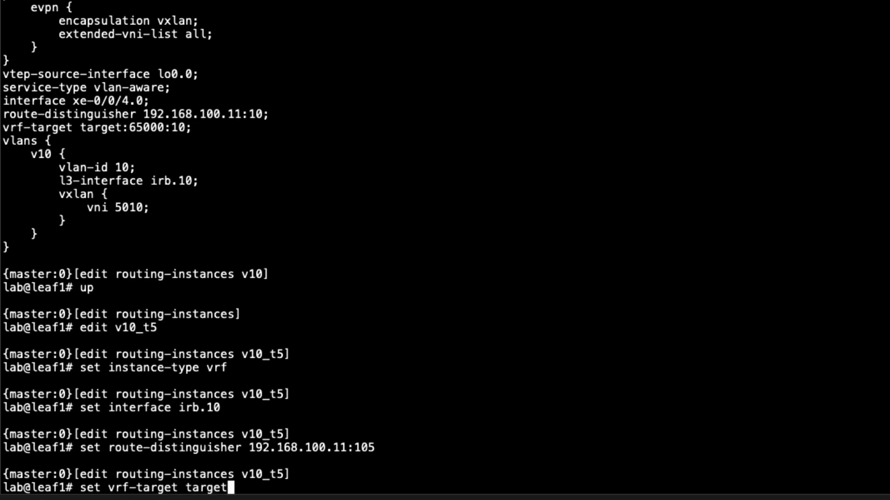
pyautogui.write(':123:10')
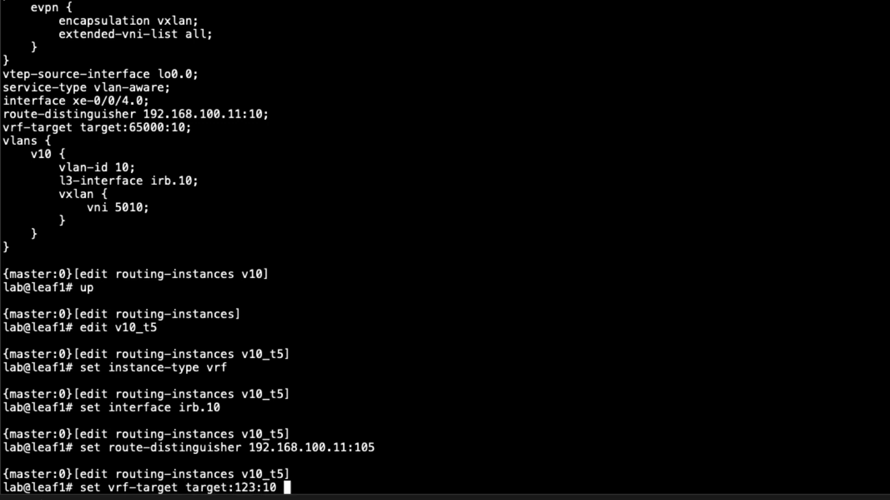
pyautogui.write('v')
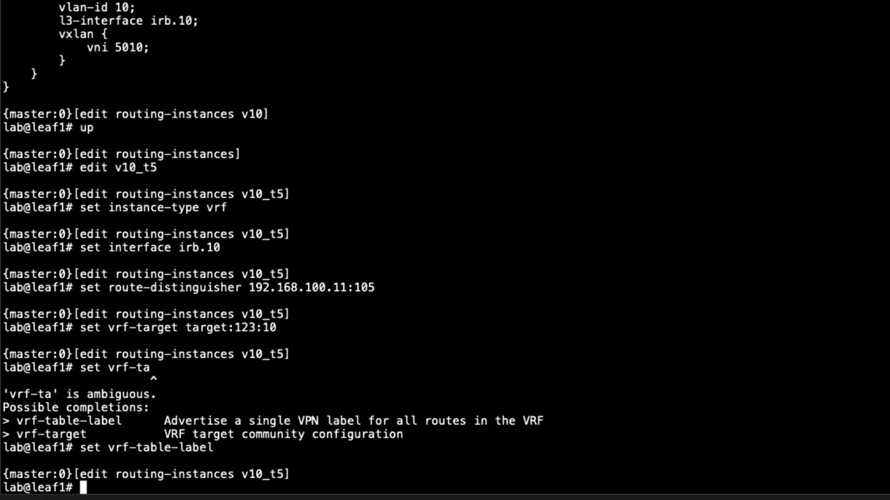
# Make v10_t5's EVPN ip-prefix-routes advertise direct-nexthop.
pyautogui.write('set')
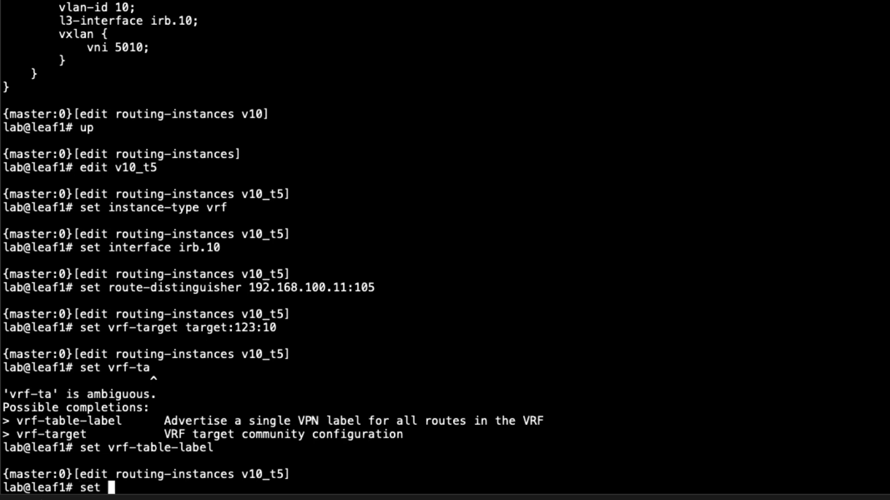
pyautogui.write('protocols evpn')
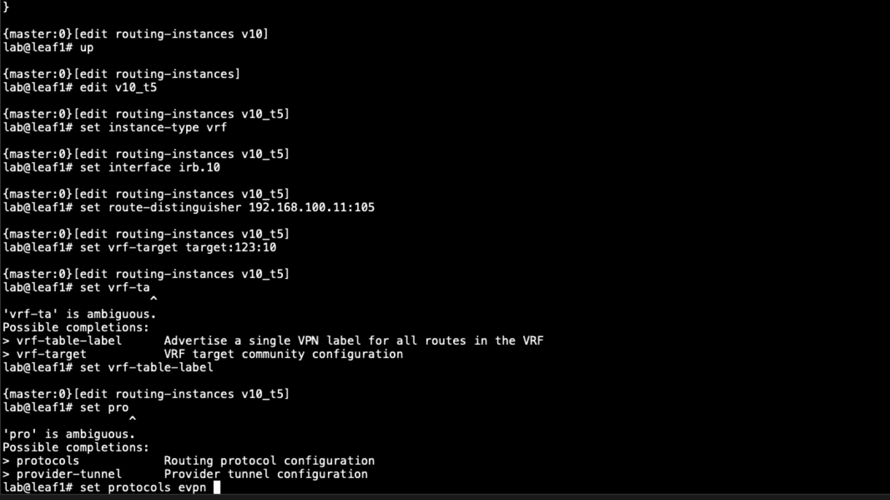
pyautogui.write('ip-prefix-routes')
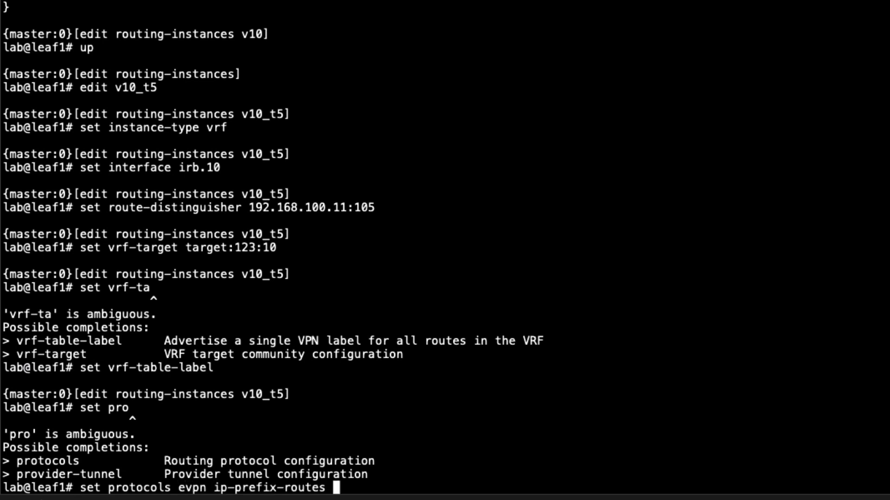
pyautogui.write('advertise direct-nexthop')
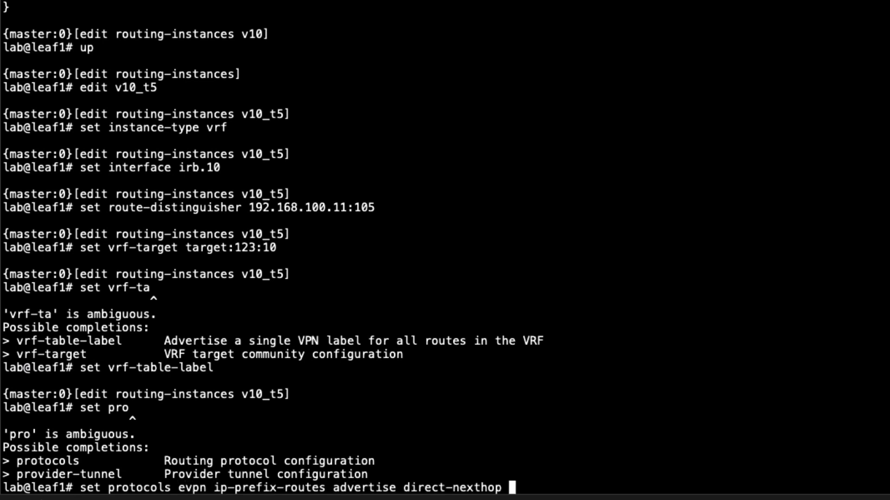
pyautogui.press('enter')
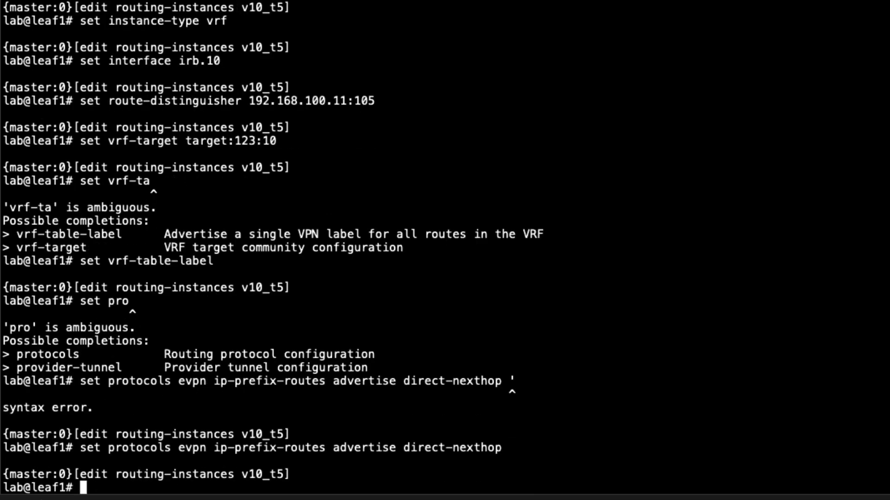
# Set ip-prefix-routes encapsulation to VXLAN VNI 1010 and export policy v10_t5.
pyautogui.write('set protocols evpn ip-prefix-routes advertise')
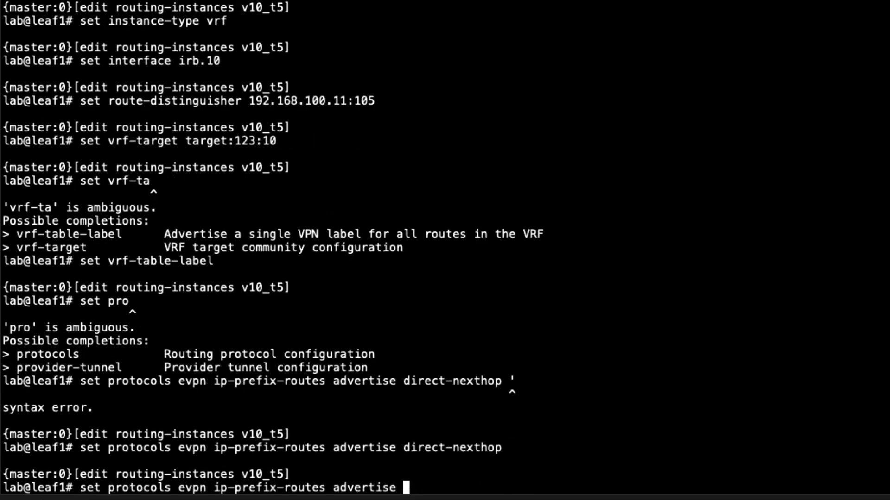
pyautogui.write('encapsulation vxlan')
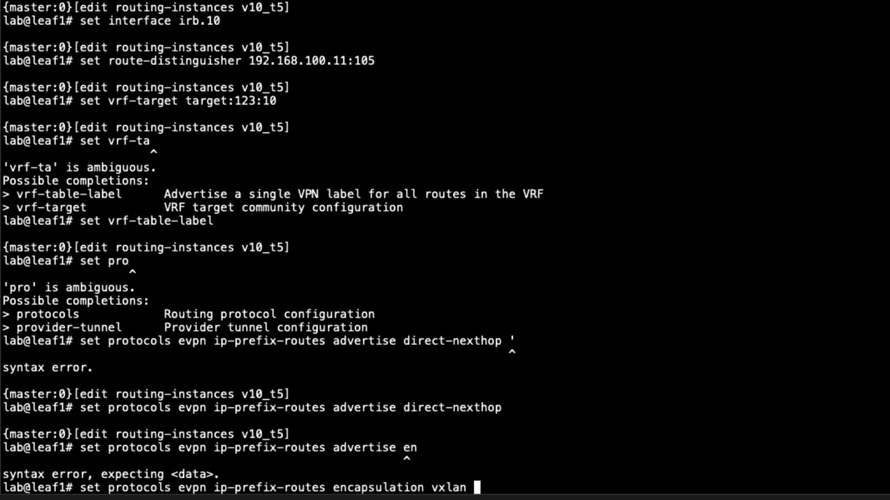
pyautogui.write('vni')
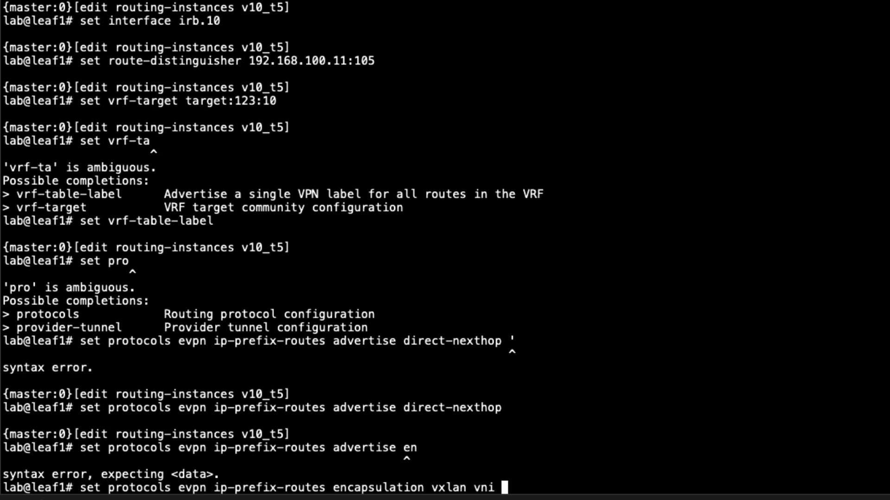
pyautogui.write('1010')
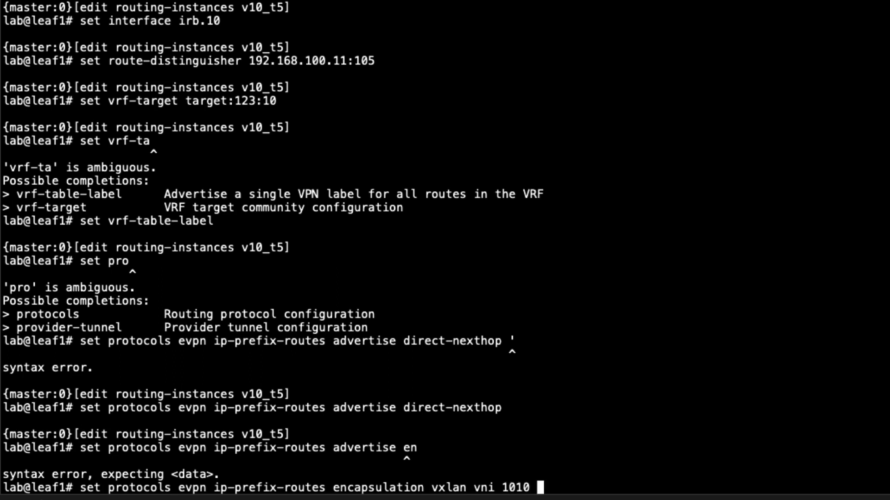
pyautogui.press('enter')
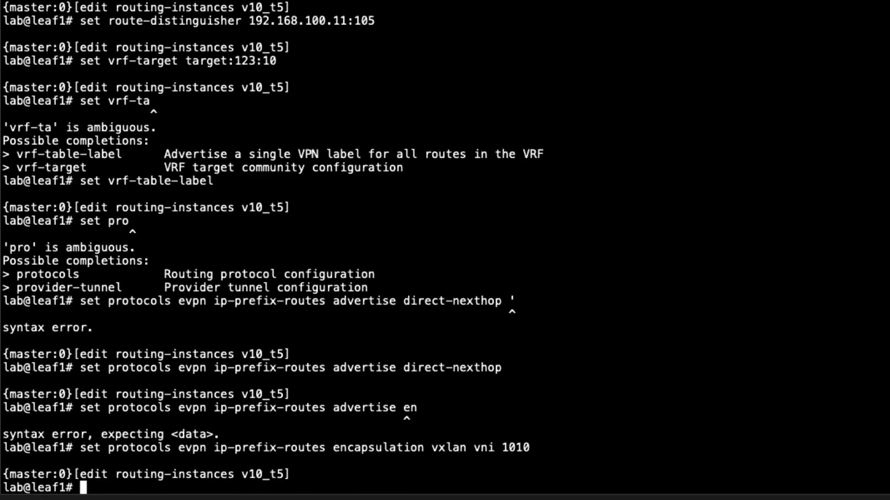
pyautogui.write('set protocols evpn ip-prefix-routes encapsulation vxlan')
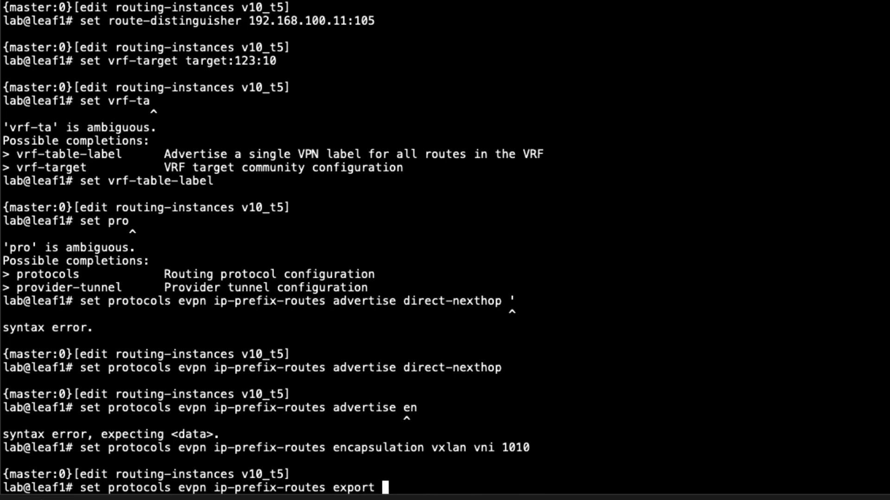
pyautogui.write('v10_t5')
pyautogui.write('show')
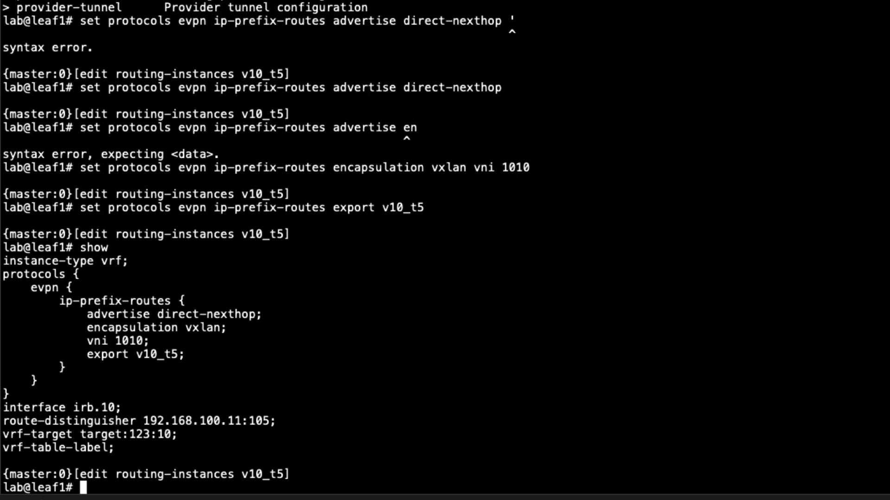
pyautogui.moveTo(470, 309)
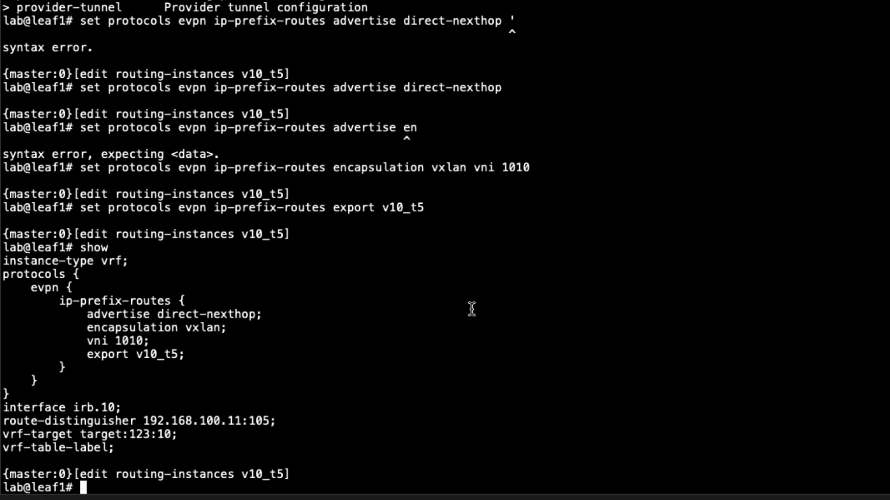
# Show policy-statement v10_t5 (10.1.1.0/24 exact accept) and move back up to routing-instances.
pyautogui.write('top')
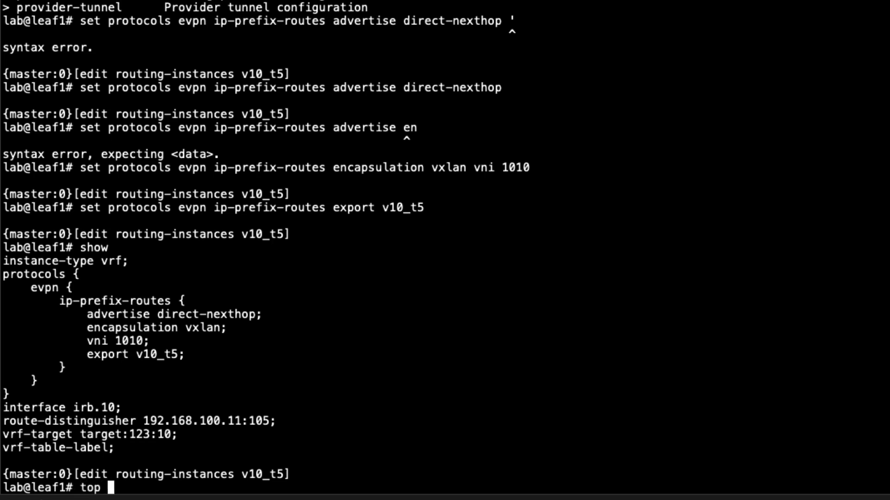
pyautogui.write('pol')
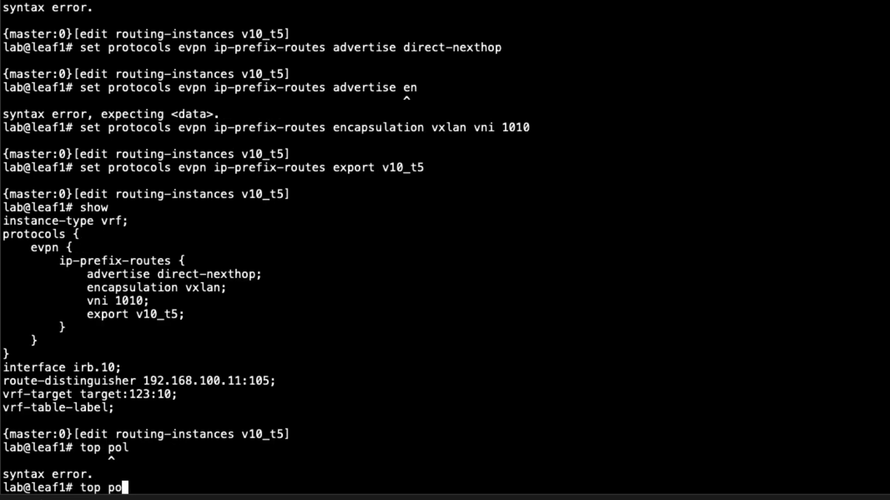
pyautogui.write('show policy-options policy-statement')
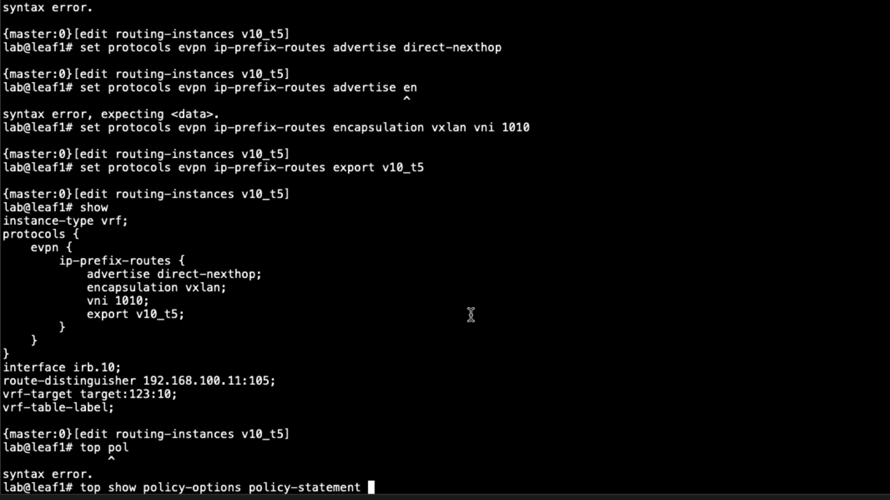
pyautogui.write('v10_t5')
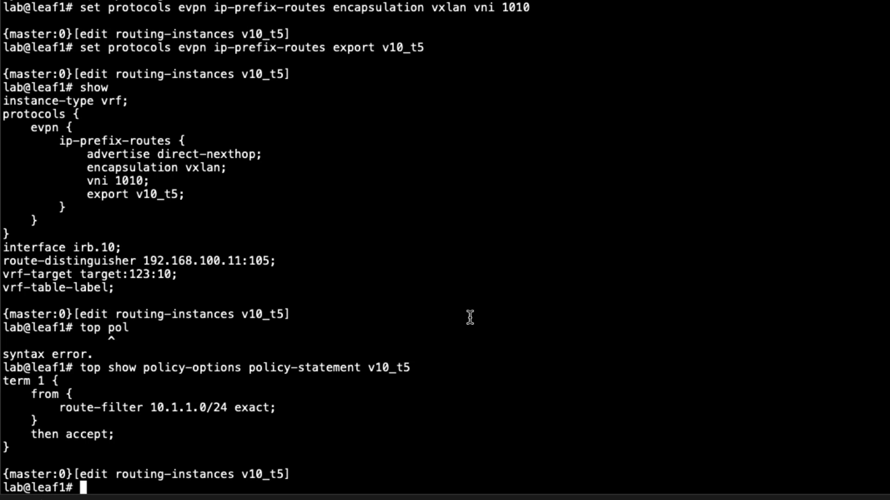
pyautogui.write('up')
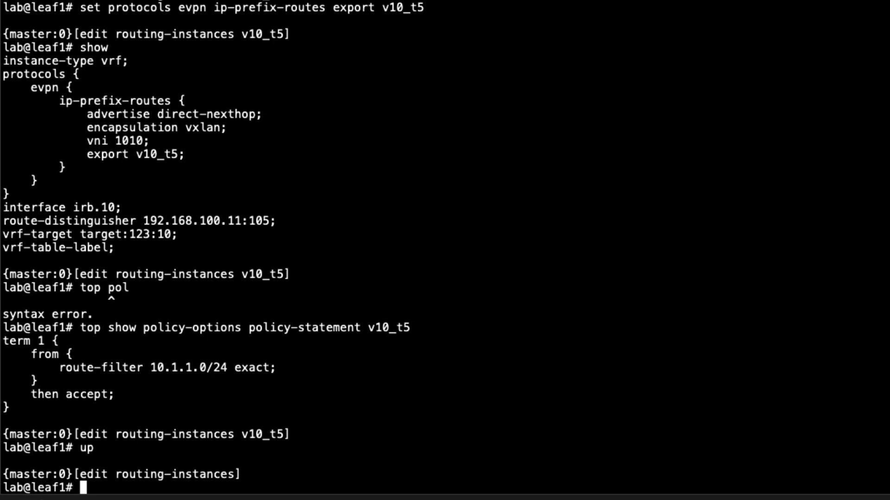
# Copy v10 to v20 and replace interface xe-0/0/4.0 with xe-0/0/3.
pyautogui.write('copy')
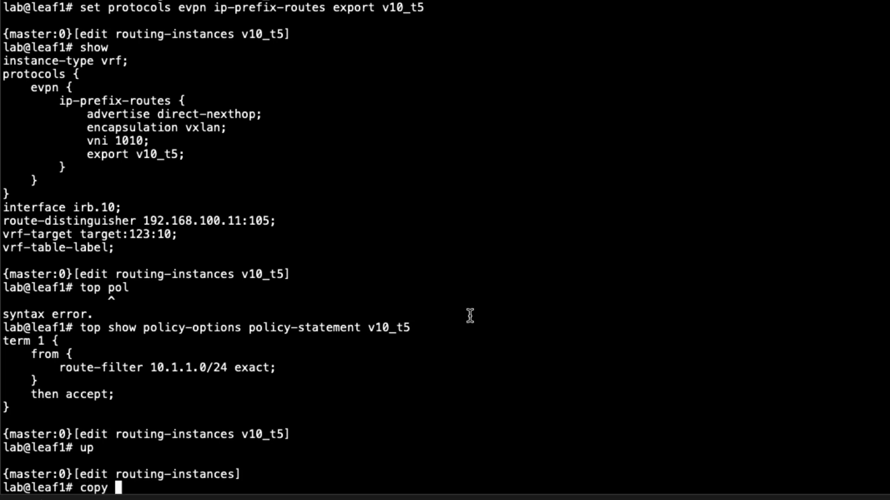
pyautogui.write('v10 to v20')
pyautogui.write('s')
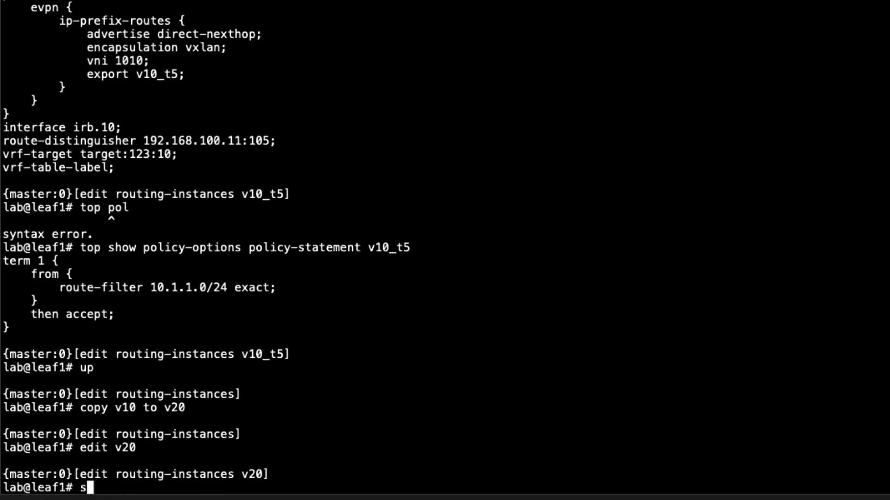
pyautogui.write('how')
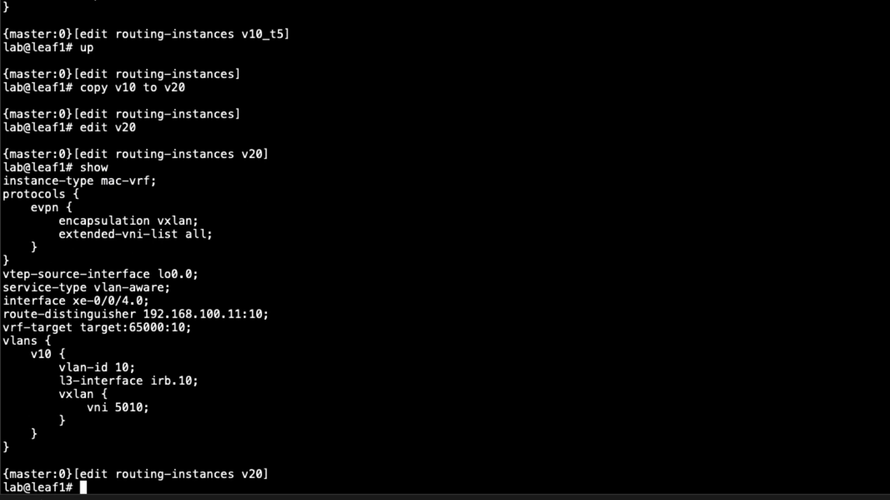
pyautogui.write('delete interface xe-0/0/4.0')
pyautogui.write('set')
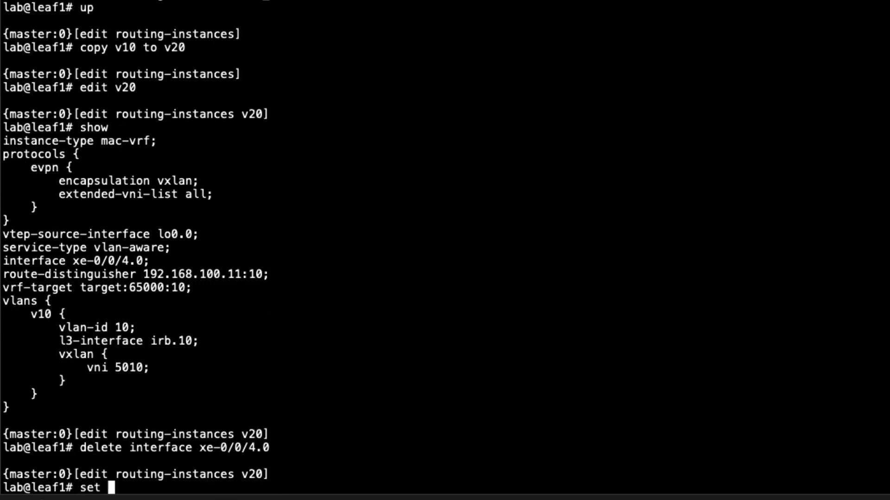
pyautogui.write('interface xe-0/')
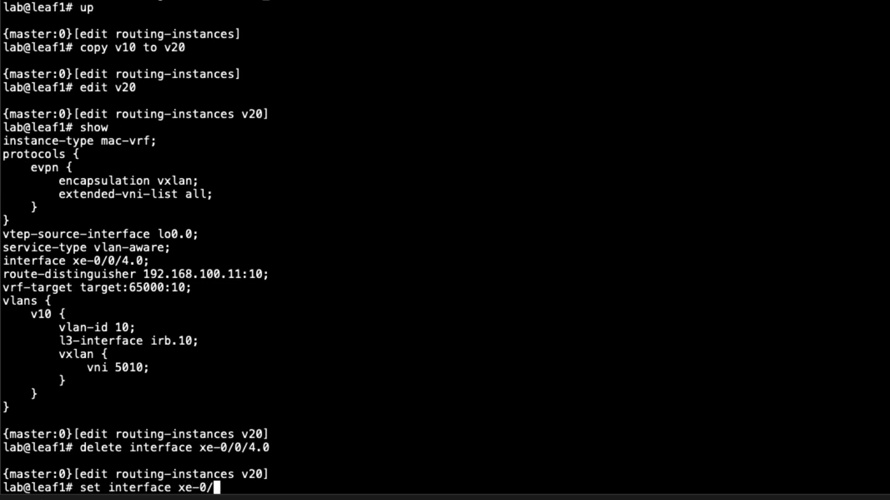
pyautogui.write('3')
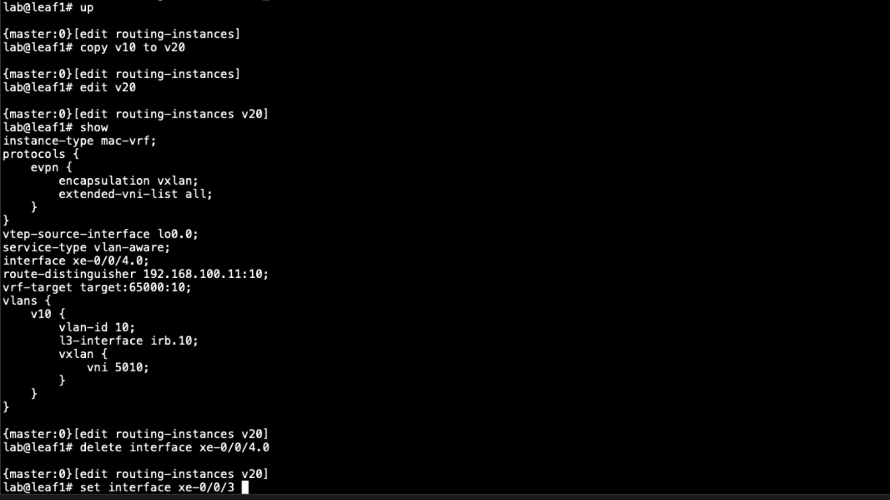
# Set v20 route distinguisher 192.168.100.11:20 and vrf-target target:65000:20.
pyautogui.write('r')
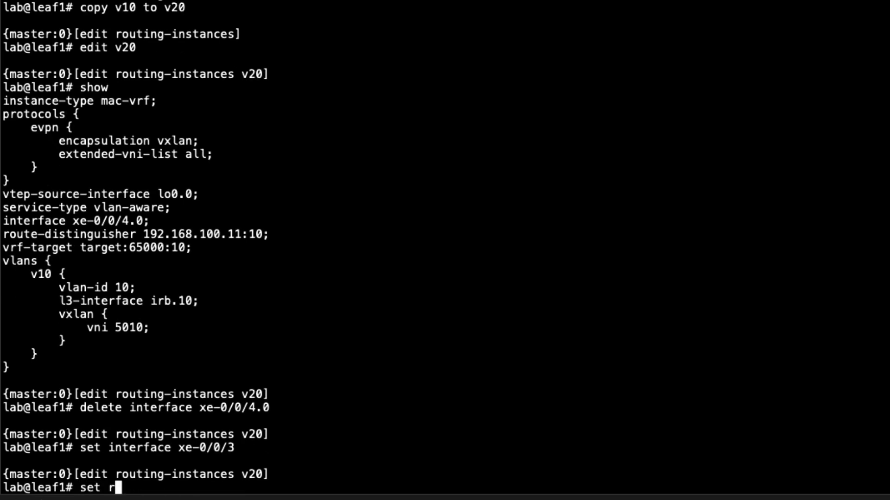
pyautogui.write('oute-distinguisher')
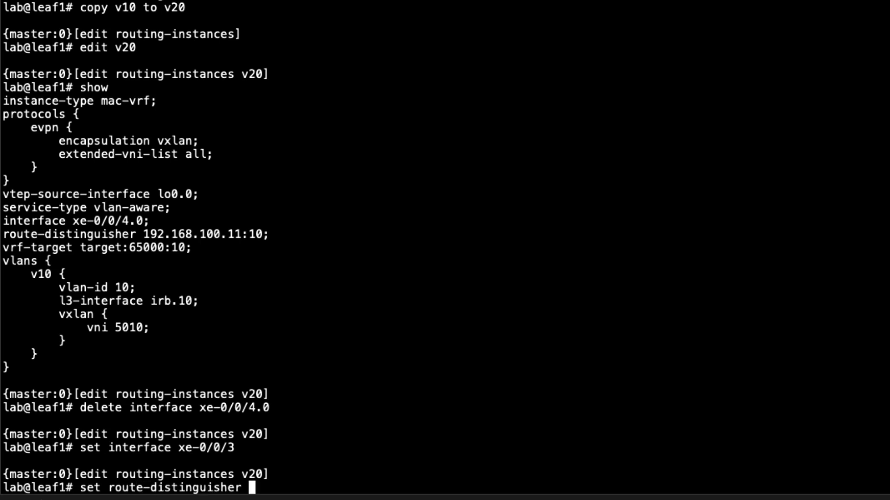
pyautogui.write('192.168.100.1')
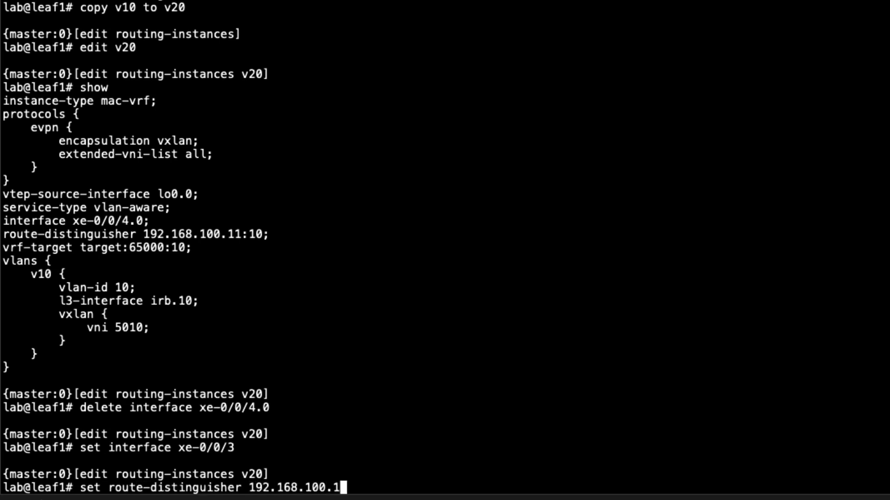
pyautogui.write('1:20')
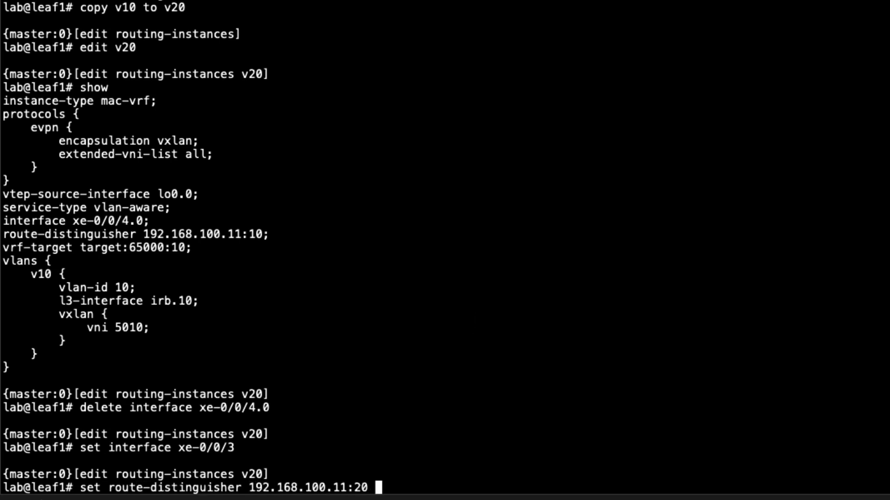
pyautogui.write('vrf-')
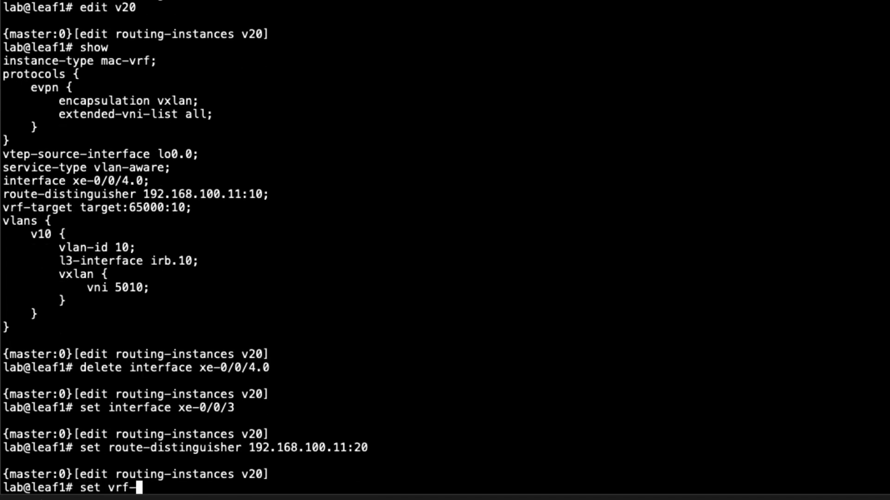
pyautogui.write('target')
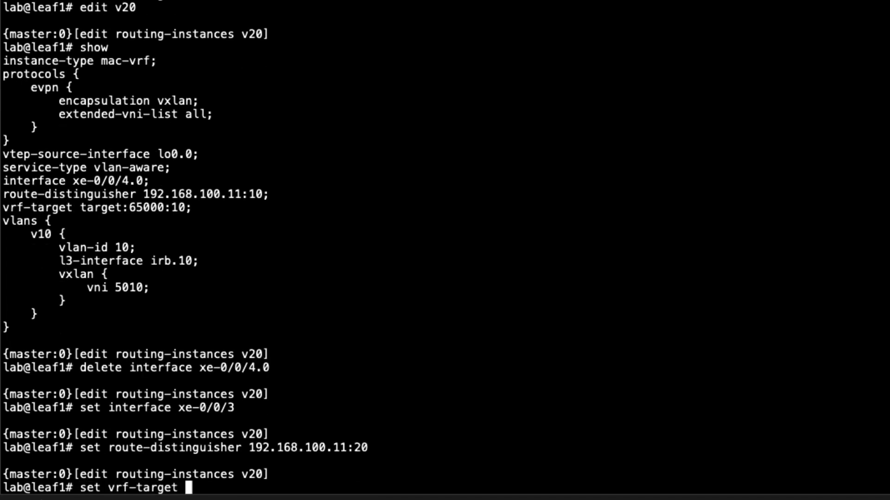
pyautogui.write('target')
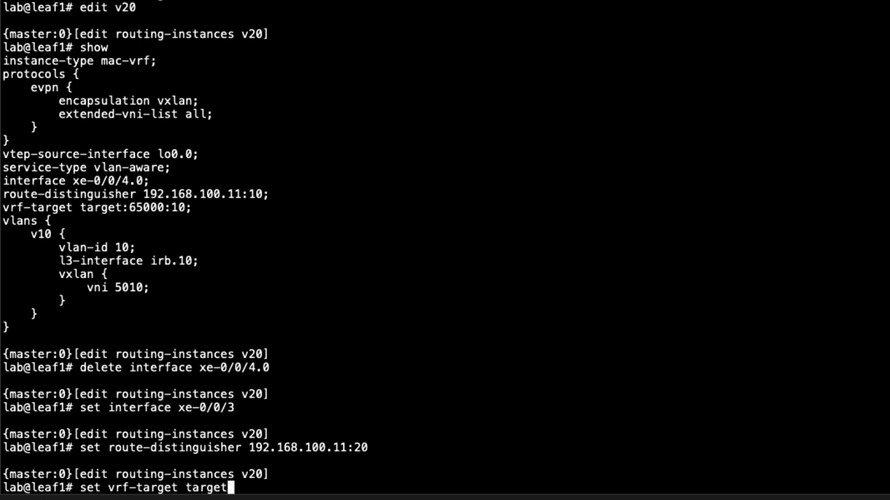
pyautogui.write(':6500')
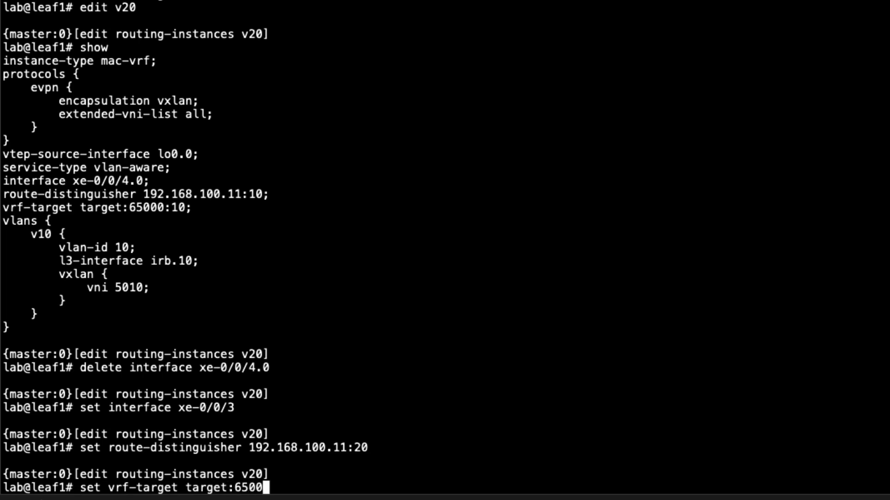
pyautogui.write('0:20')
pyautogui.write('show')
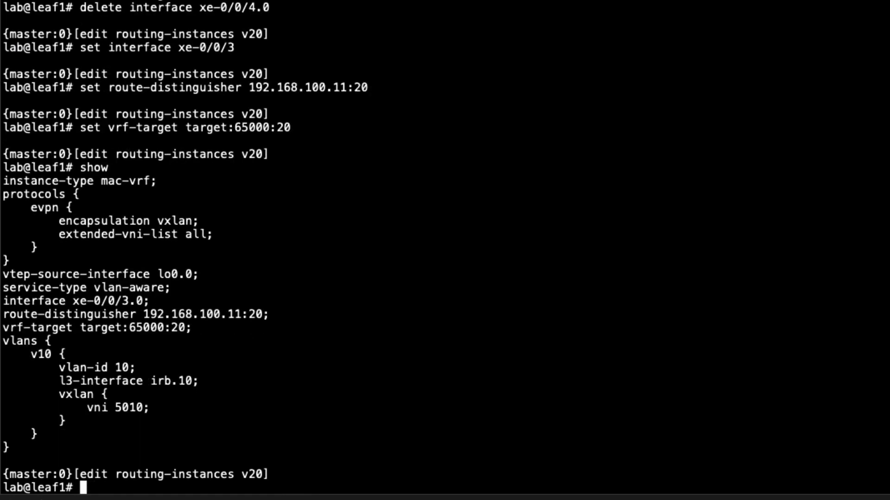
# Replace pattern 10 with 20 under v20's vlans, yielding VLAN v20, id 20, irb.20, VNI 5020.
pyautogui.write('edit vlan')
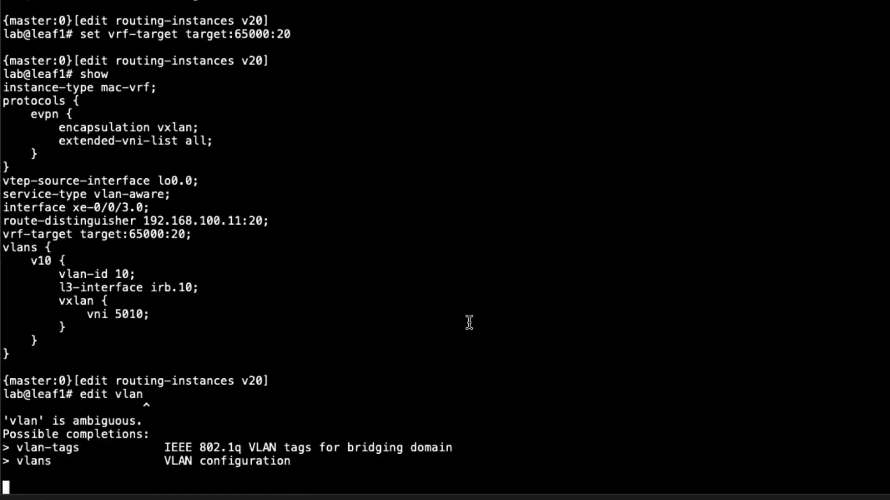
pyautogui.write('edit vlans')
pyautogui.write('show')
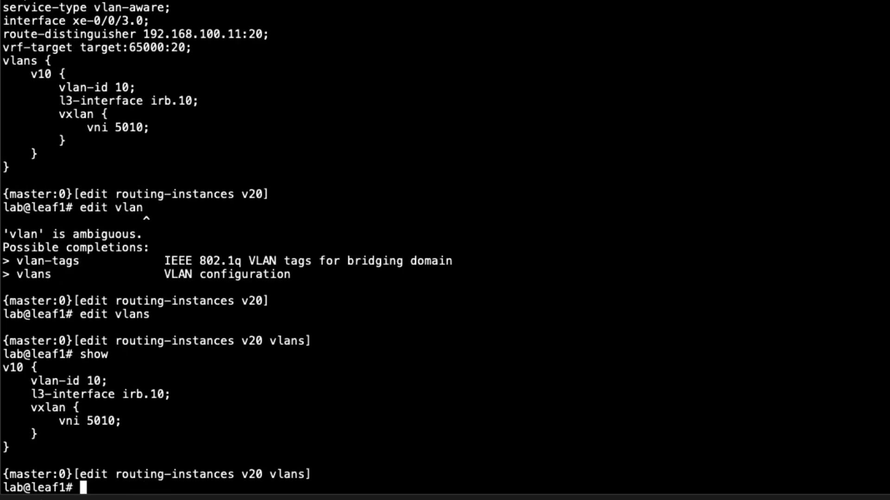
pyautogui.write('replace pattern 10')
pyautogui.write('cp')
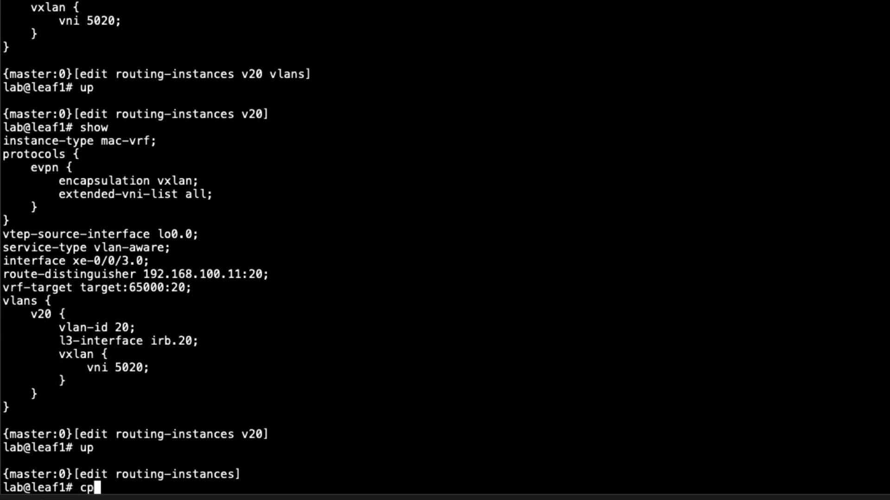
pyautogui.write('opy v10:')
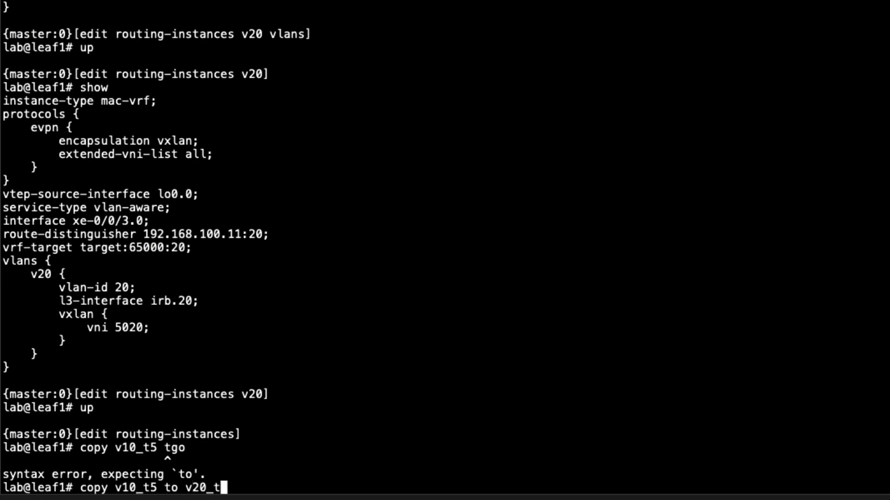
# Copy v10_t5 to v20_t5 and swap its interface irb.10 for irb.20.
pyautogui.press('enter')
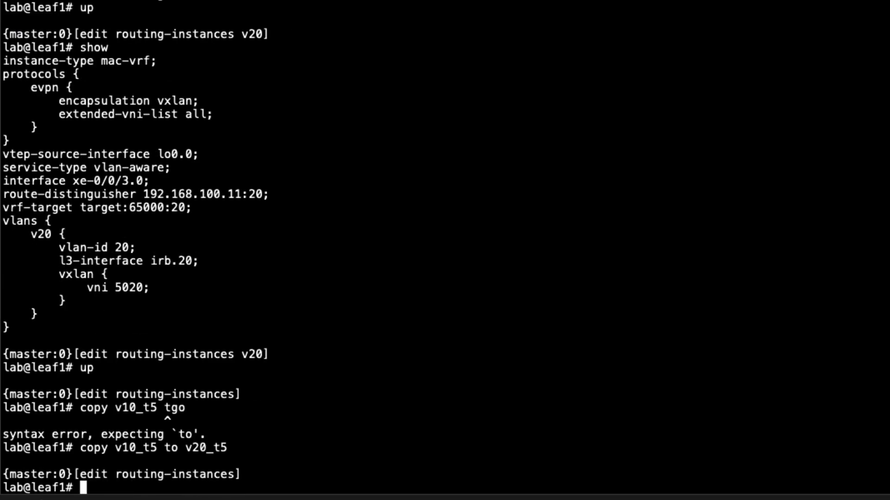
pyautogui.write('e')
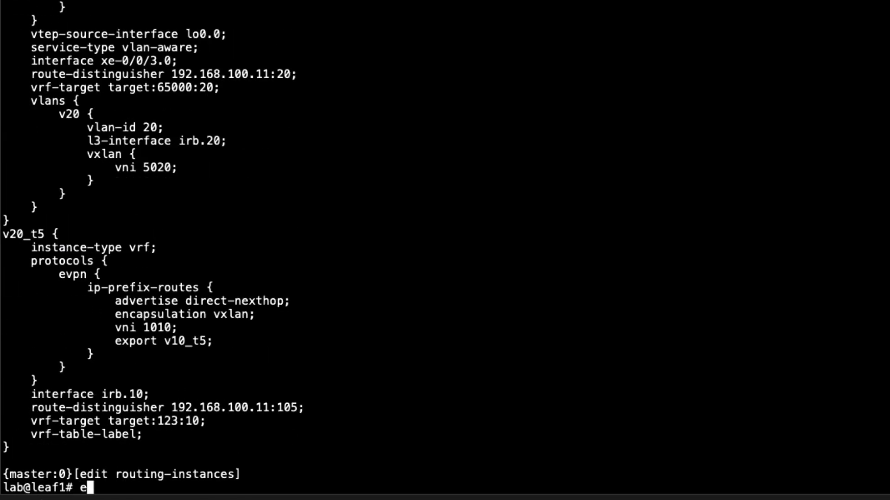
pyautogui.write('dit v20_t5')
pyautogui.write('show')
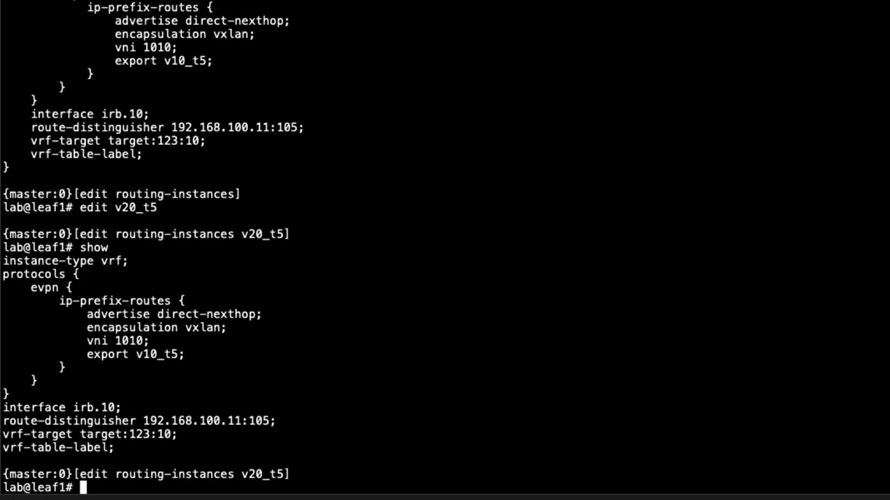
pyautogui.write('delete interface irb.10')
pyautogui.write('set')
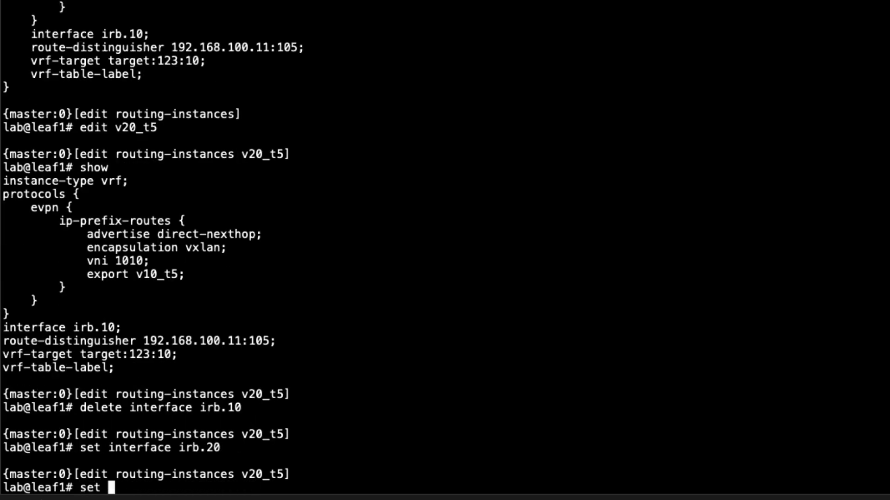
# Set v20_t5 route distinguisher 192.168.100.11:205 and vrf-target target:123:20.
pyautogui.write('route-distinguisher 192.168.100')
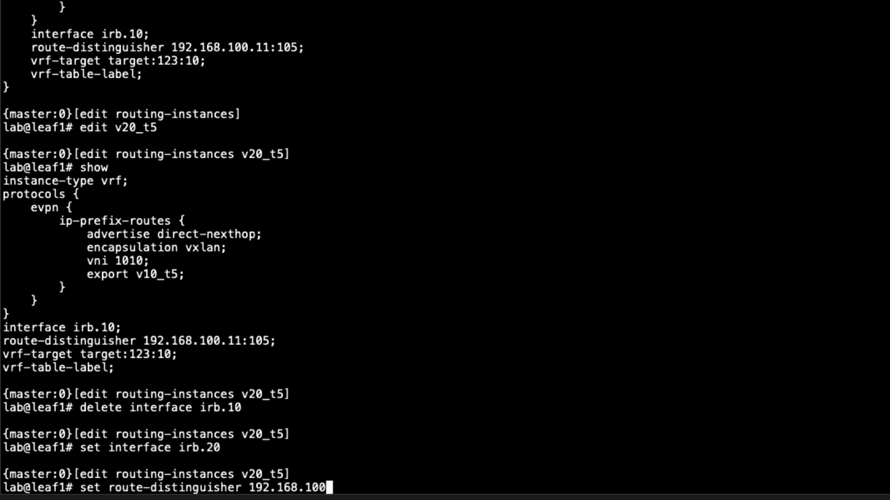
pyautogui.write('.11:')
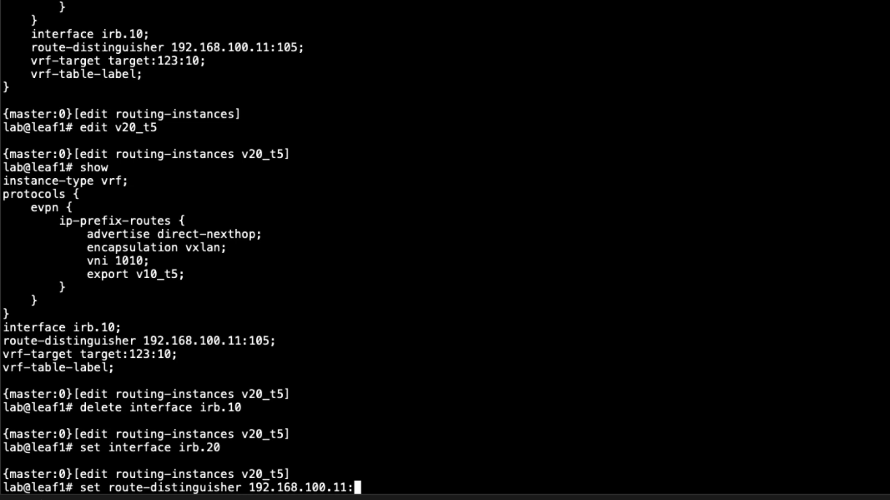
pyautogui.write('205')
pyautogui.write('set v')
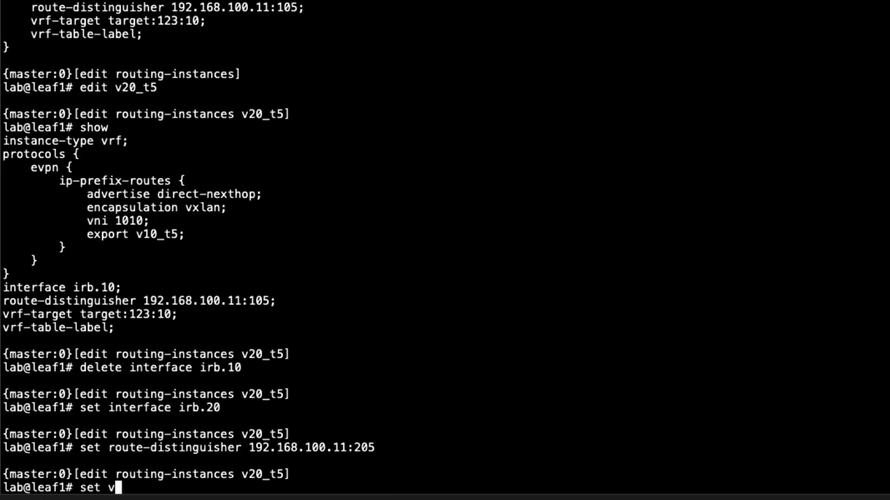
pyautogui.write('rf-target')
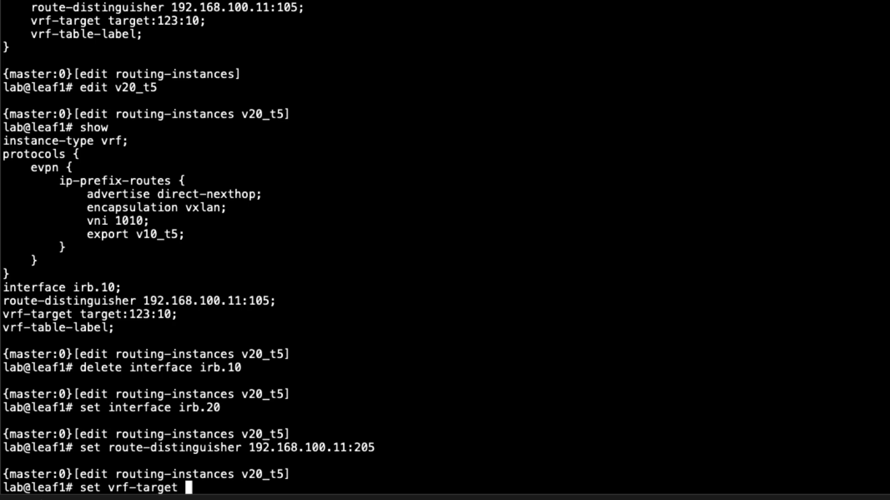
pyautogui.write('target')
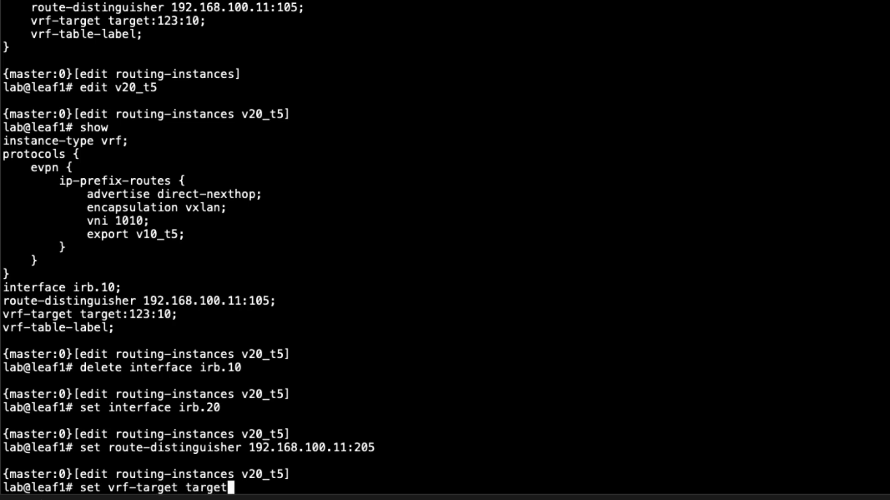
pyautogui.write(':123:20')
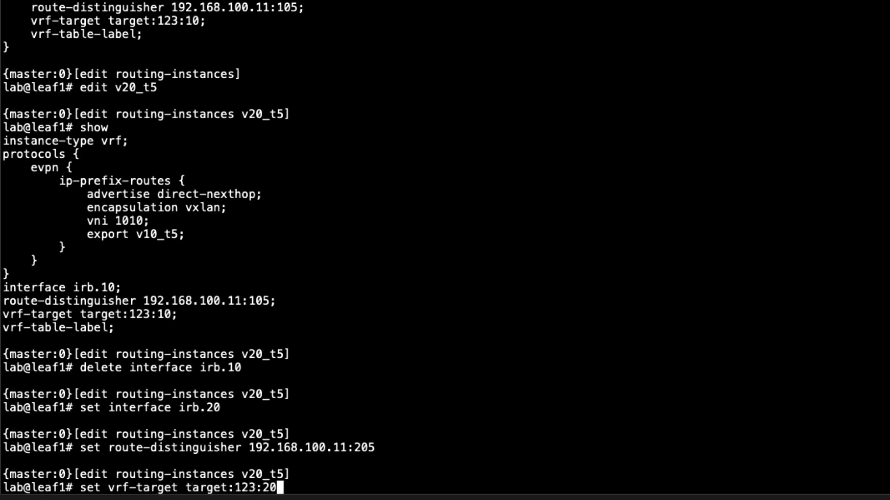
pyautogui.press('enter')
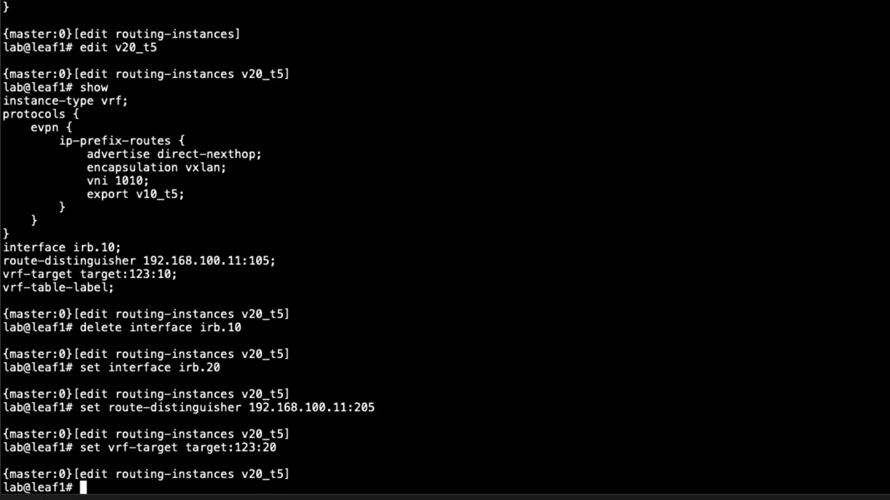
# Replace pattern 10 with 20 under v20_t5 protocols, giving VNI 2020 and export v20_t5.
pyautogui.write('show')
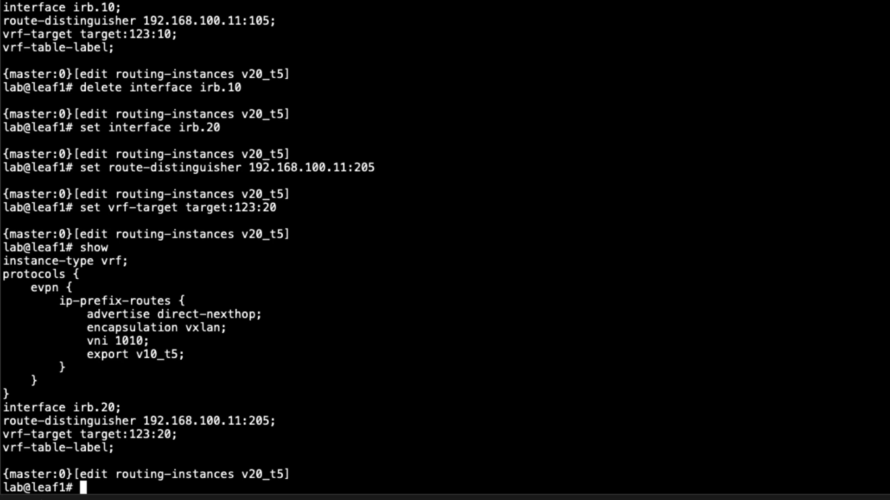
pyautogui.write('edit protocols')
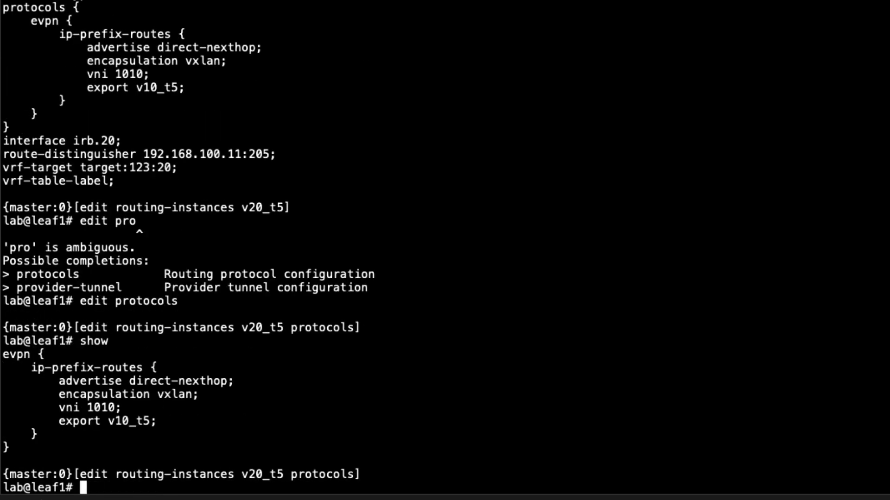
pyautogui.write('replace pattern 10')
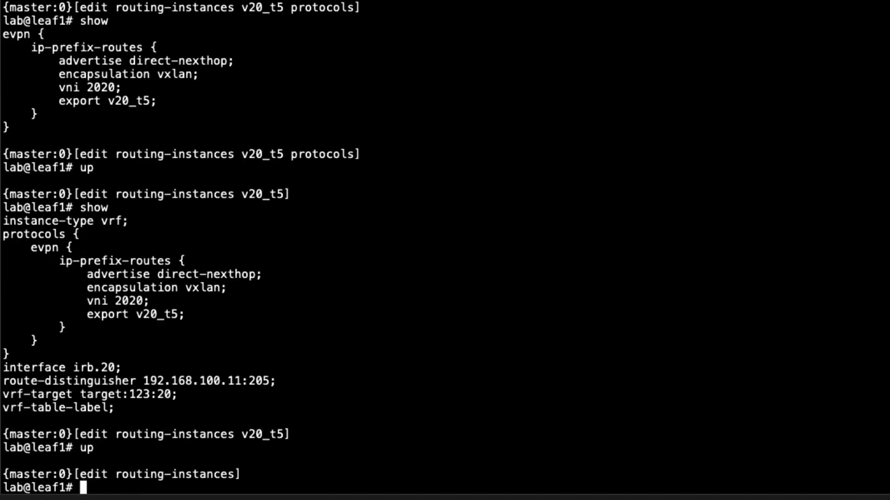
pyautogui.write('show')
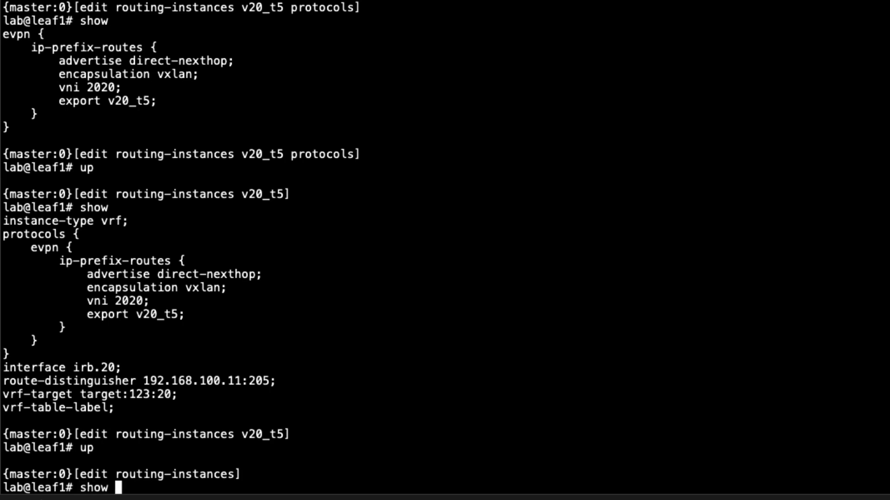
# Display the v10_t5 type-5 VRF, then the v10 mac-vrf configuration.
pyautogui.write('v10_t5')
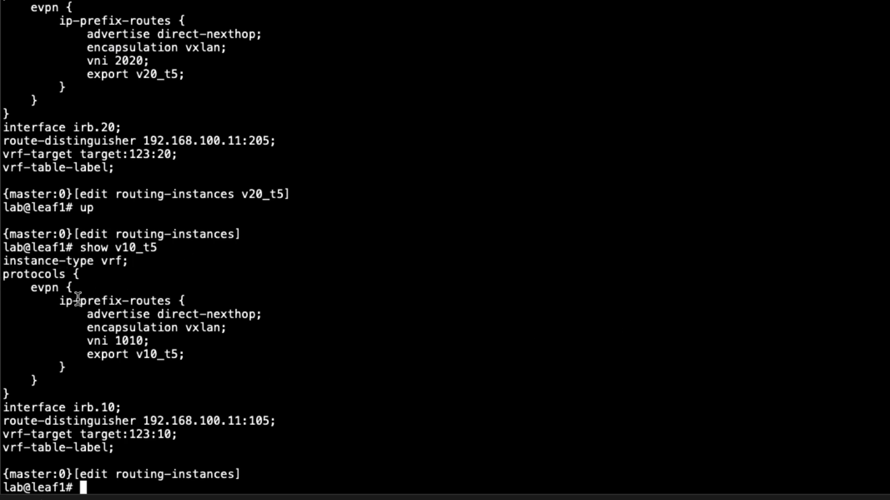
pyautogui.moveTo(117, 348)
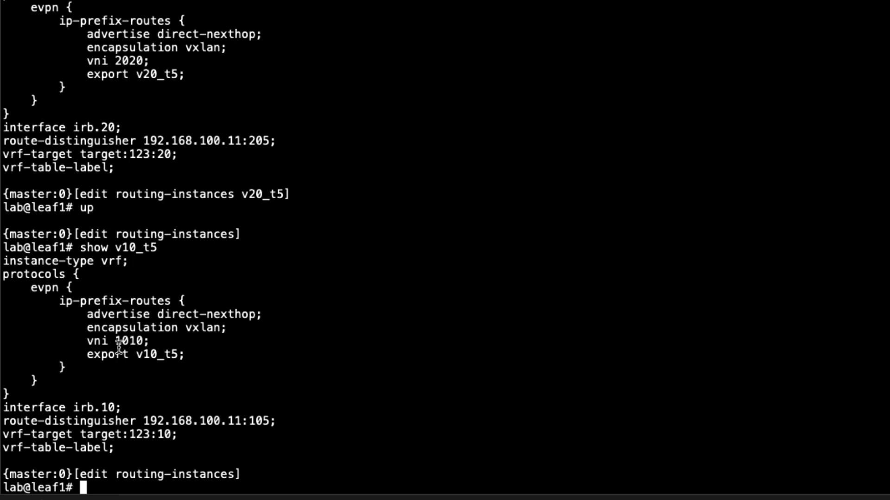
pyautogui.moveTo(71, 328)
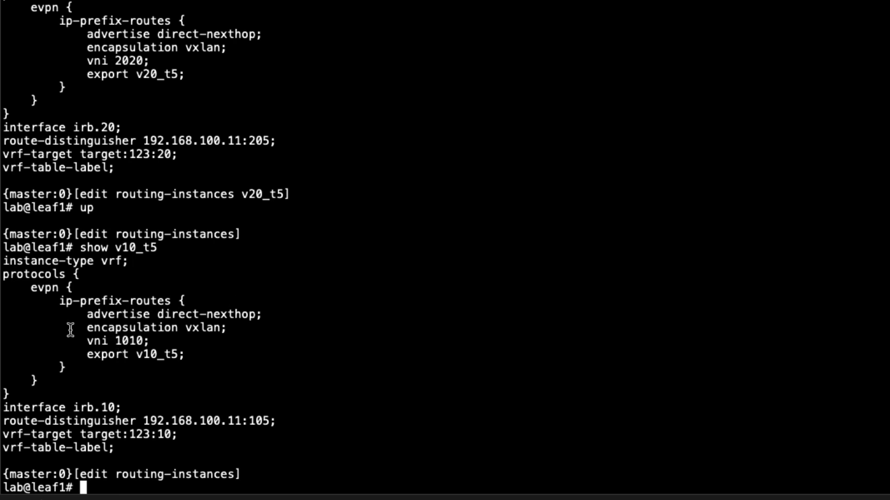
pyautogui.moveTo(118, 342)
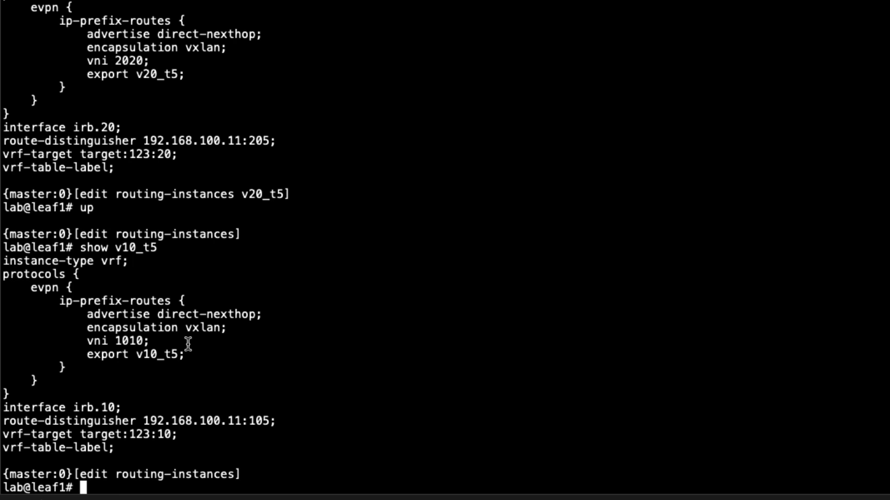
pyautogui.moveTo(106, 421)
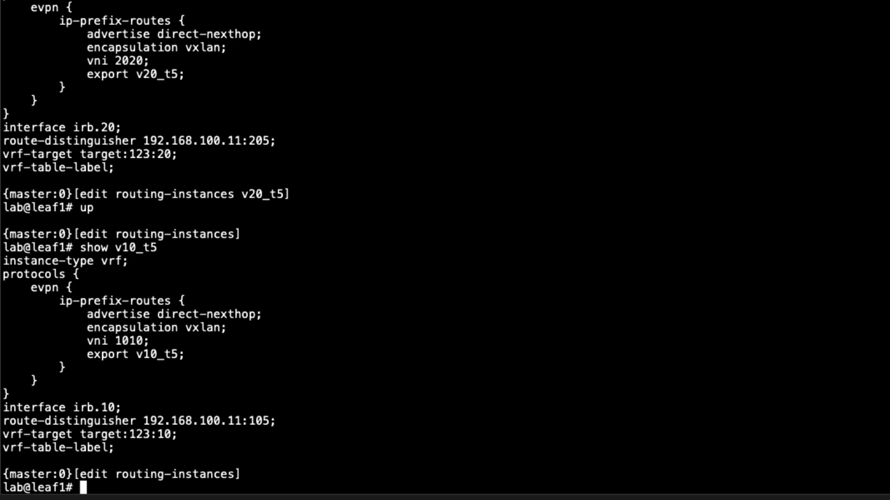
pyautogui.write('show')
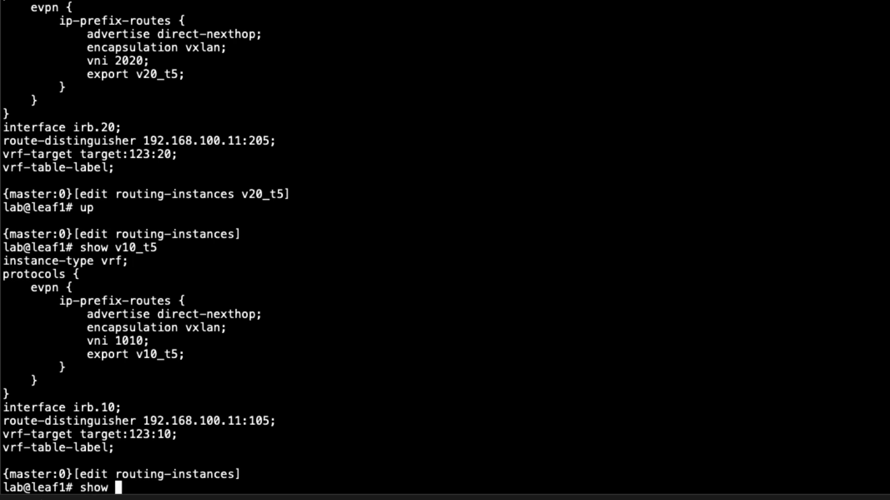
pyautogui.write('v')
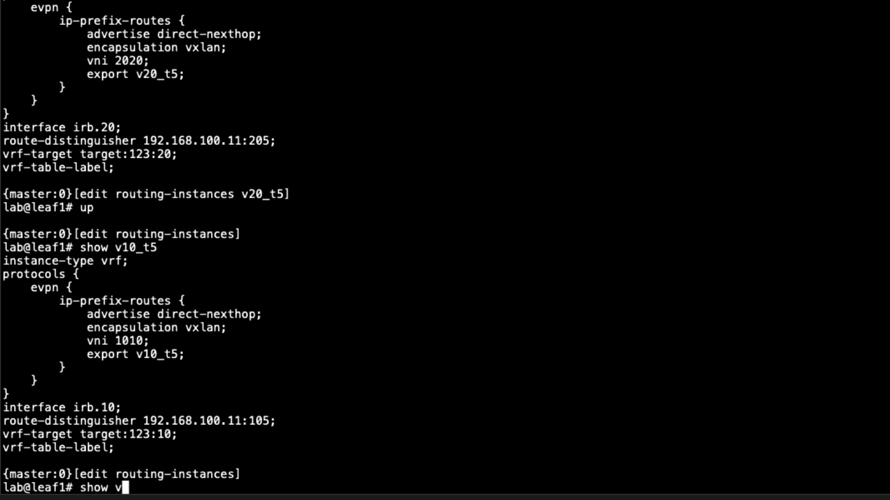
pyautogui.write('10')
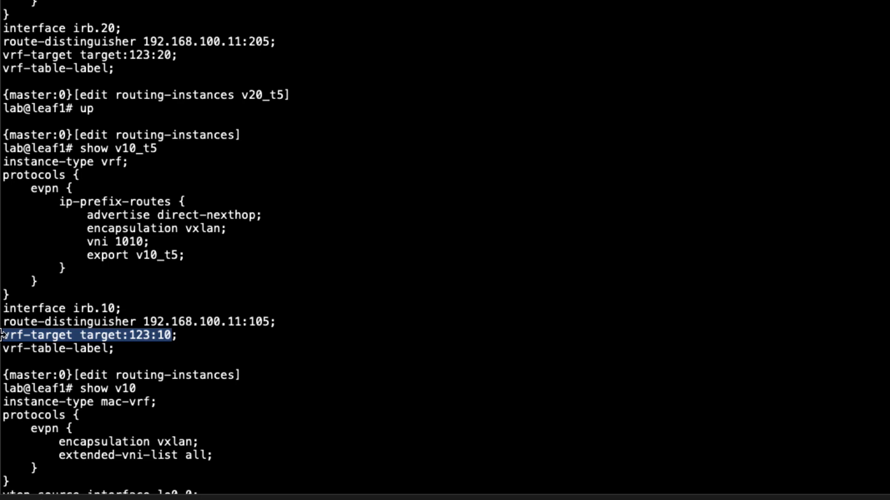
# Show policy-statement v20_t5 and highlight its 10.1.2.0/24 exact route-filter.
pyautogui.scroll(-3)
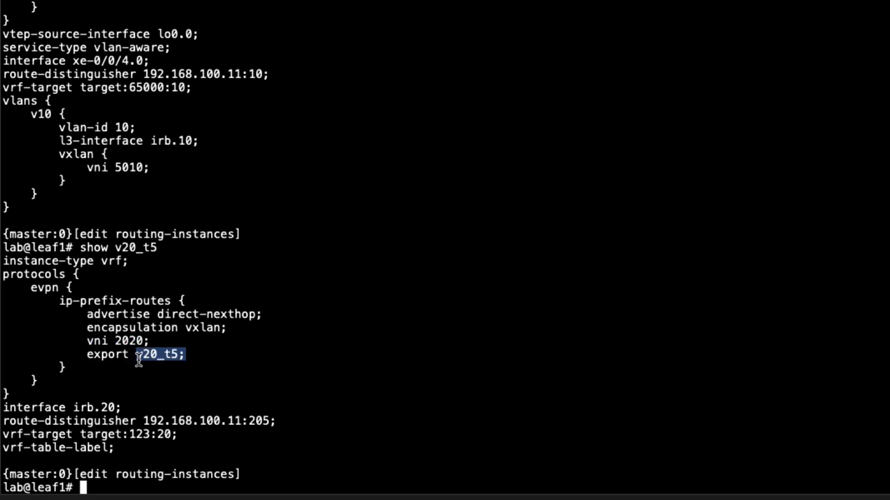
pyautogui.write('top')
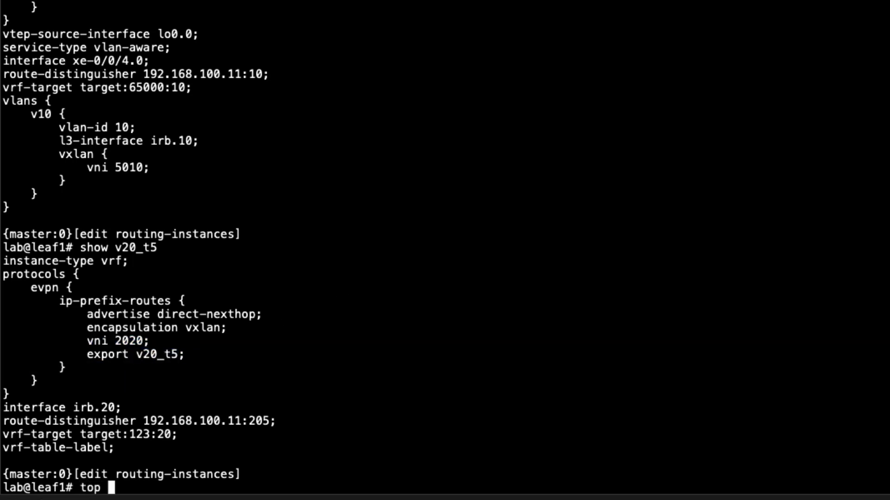
pyautogui.write('pol')
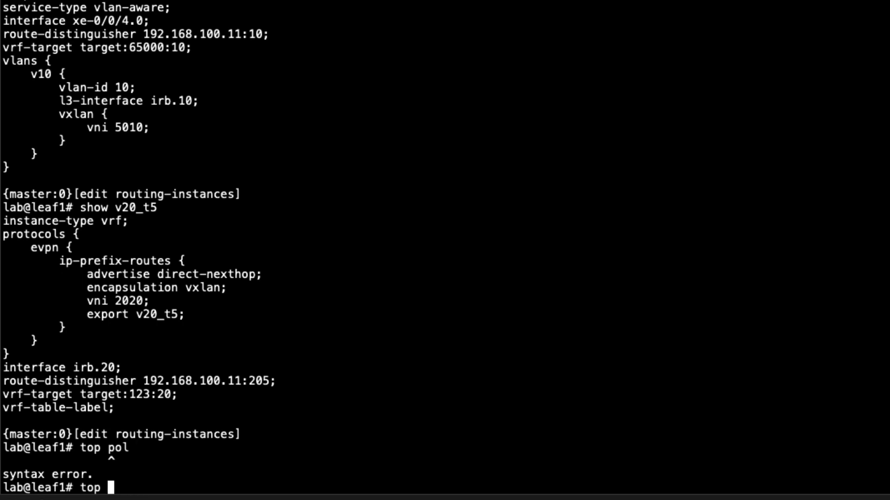
pyautogui.write('show policy-options policy-statement v20_t5')
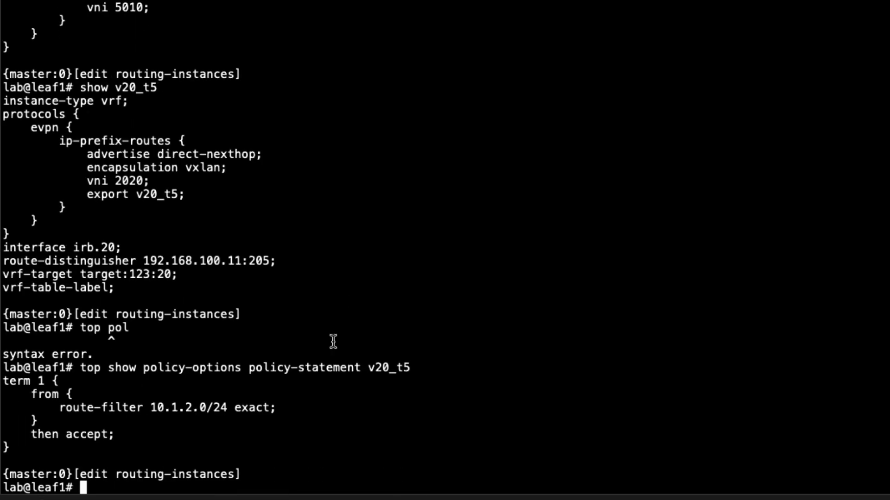
pyautogui.moveTo(230, 407)
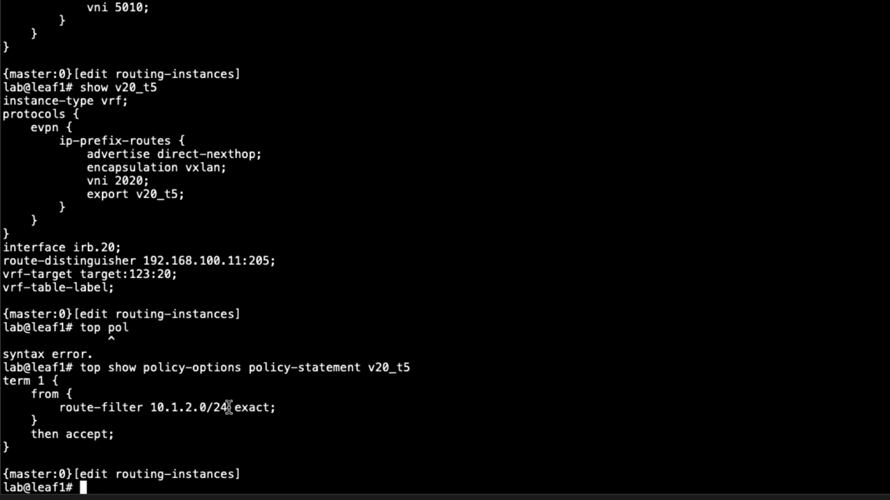
pyautogui.doubleClick(187, 407)
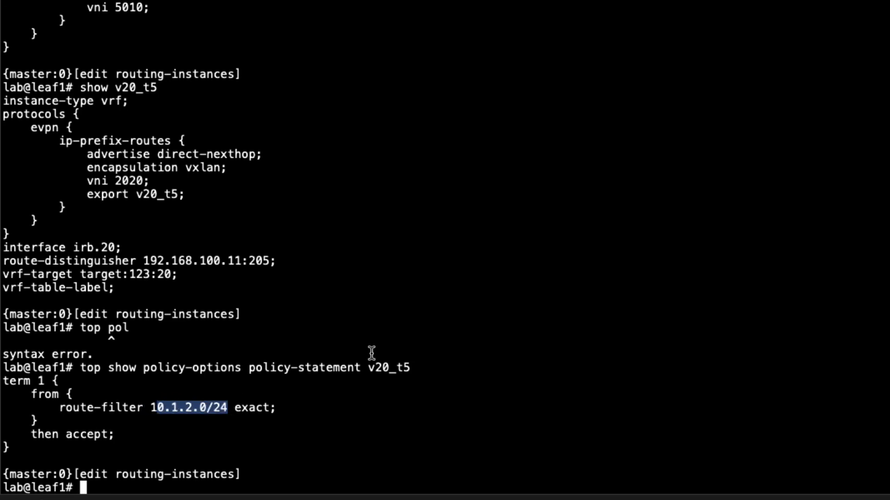
pyautogui.moveTo(441, 368)
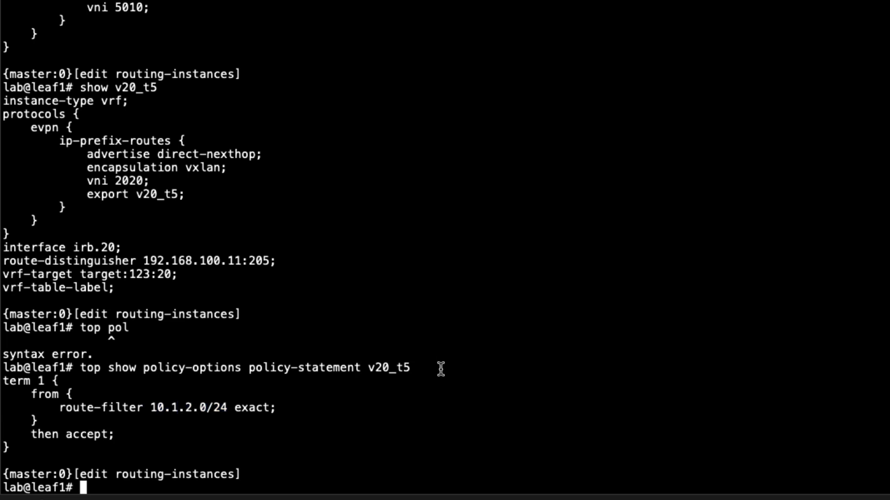
pyautogui.moveTo(670, 222)
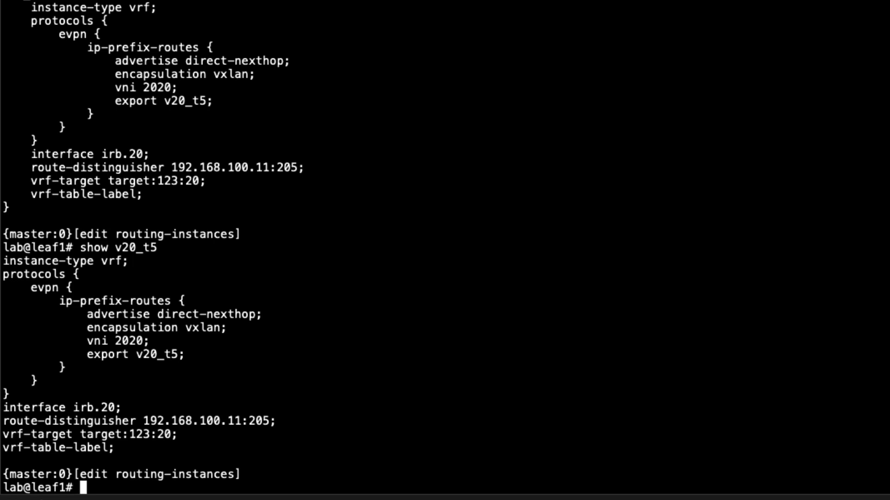
# Display mac-vrf v20 with VLAN 20 on irb.20 and VNI 5020.
pyautogui.write('show v20')
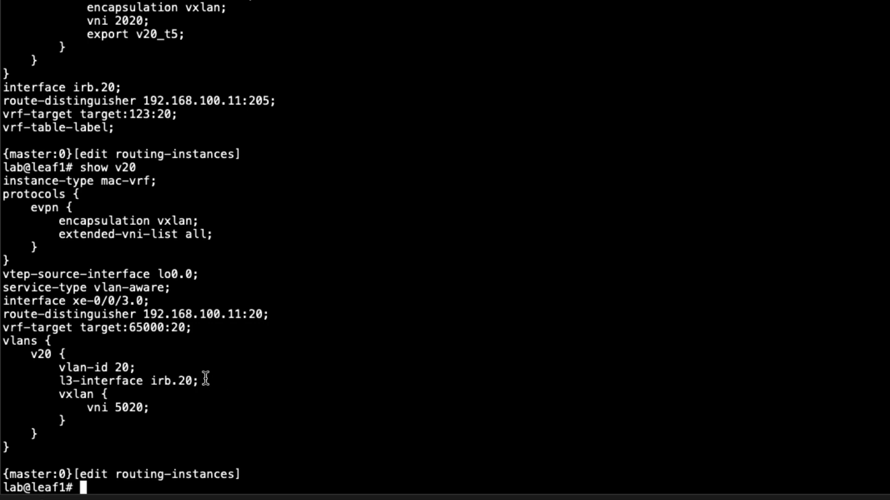
pyautogui.moveTo(203, 367)
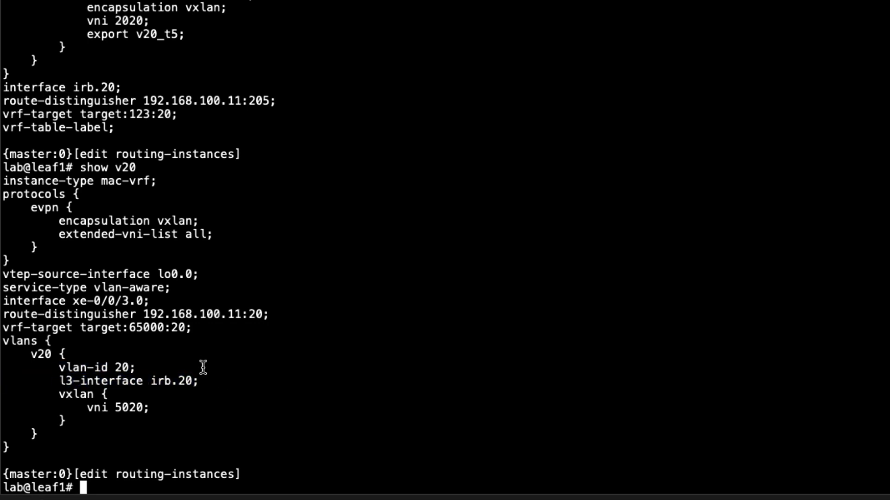
pyautogui.moveTo(152, 407)
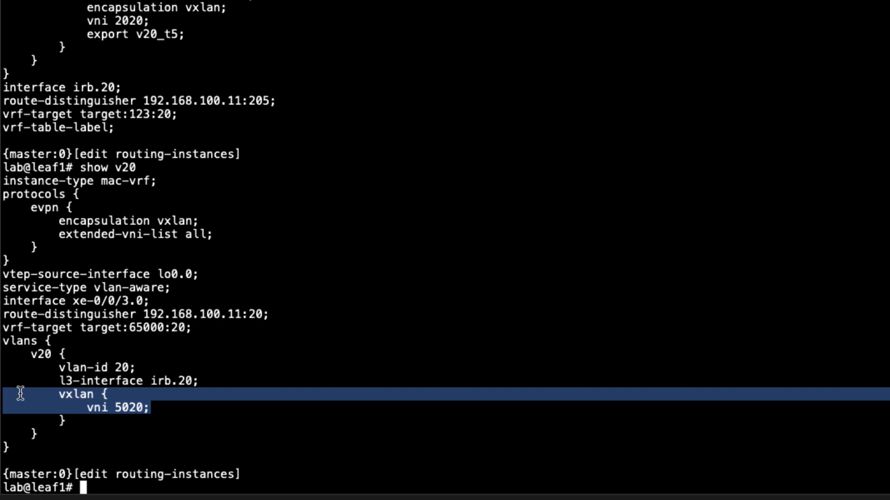
pyautogui.moveTo(142, 410)
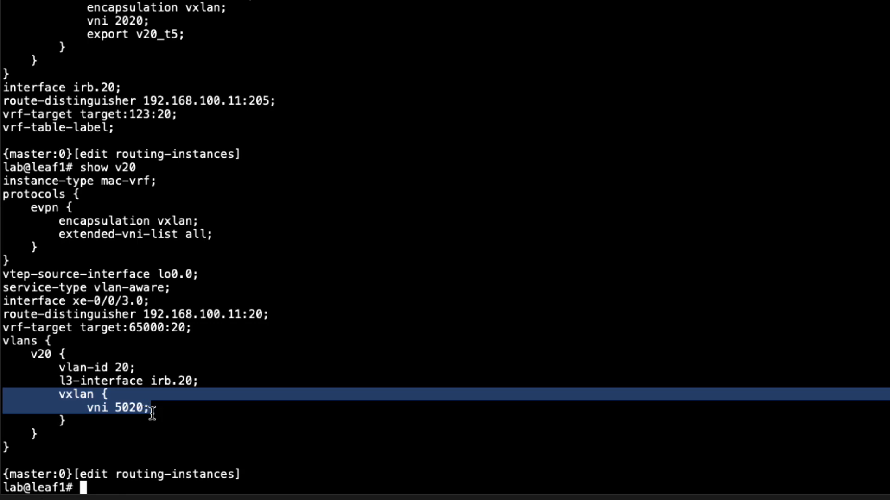
pyautogui.moveTo(251, 364)
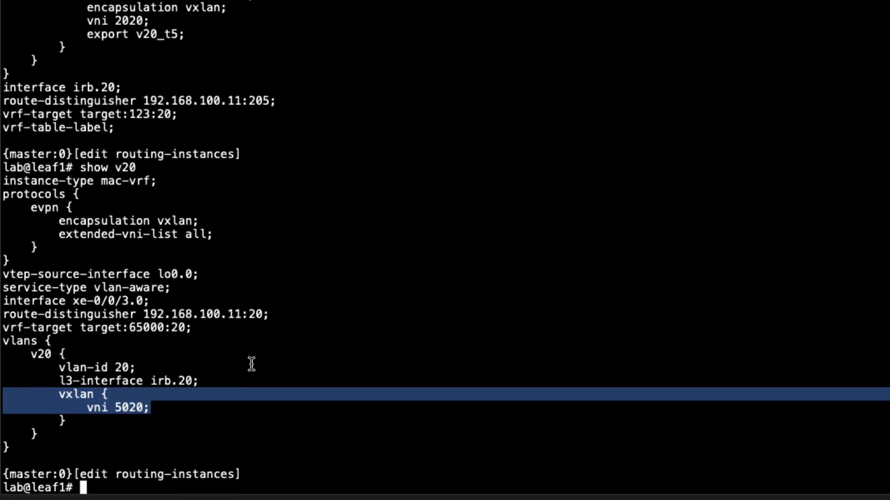
# Re-display v20_t5 and highlight its ip-prefix-routes vni 2020 line.
pyautogui.write('show v20_t5')
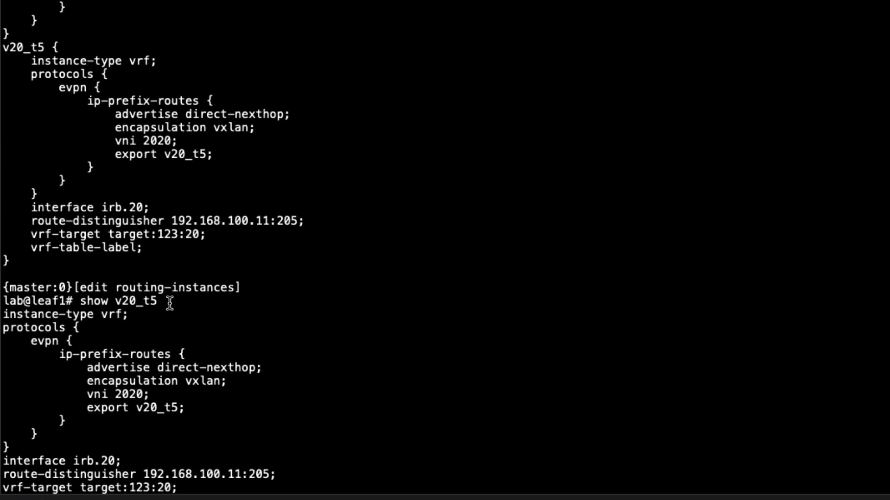
pyautogui.moveTo(187, 408)
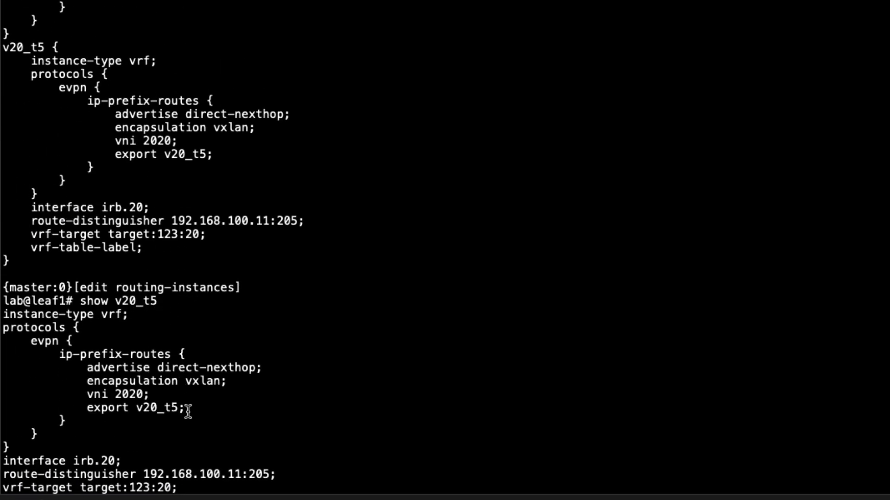
pyautogui.doubleClick(116, 395)
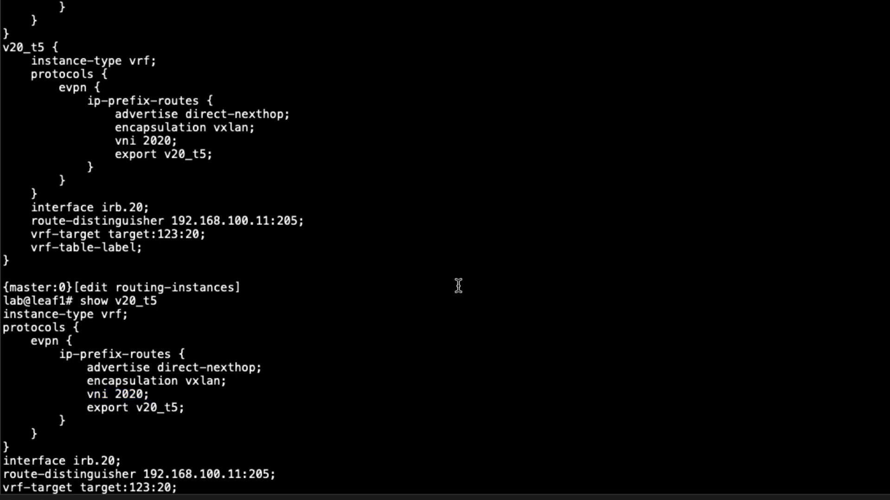
pyautogui.doubleClick(113, 394)
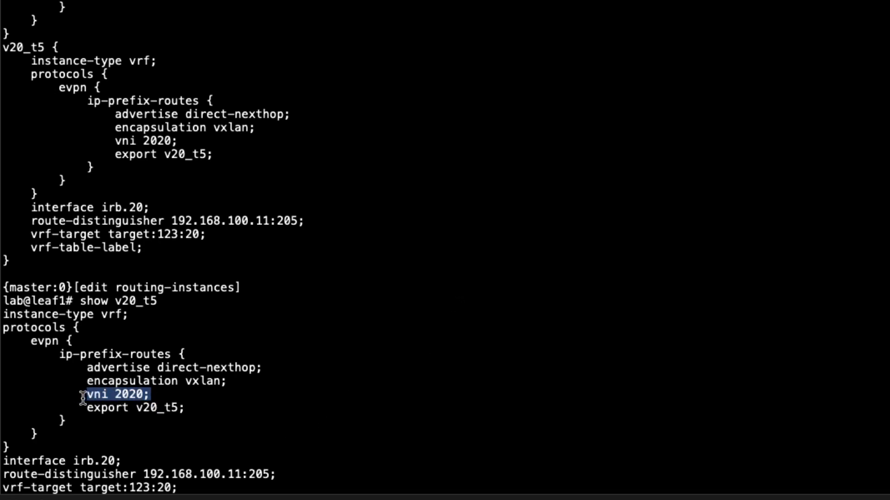